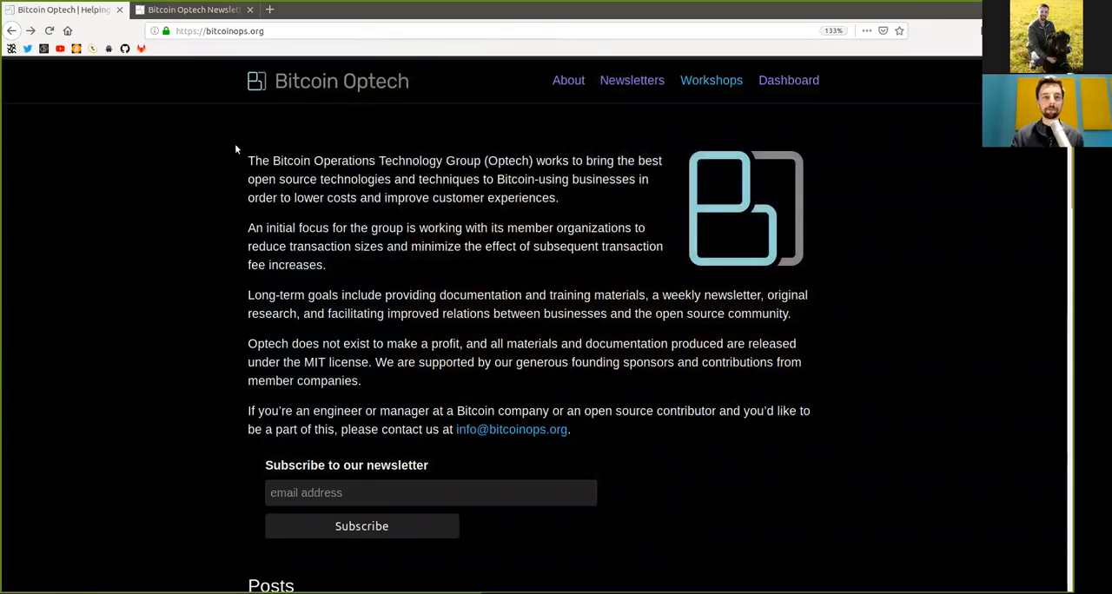
pyautogui.moveTo(257, 58)
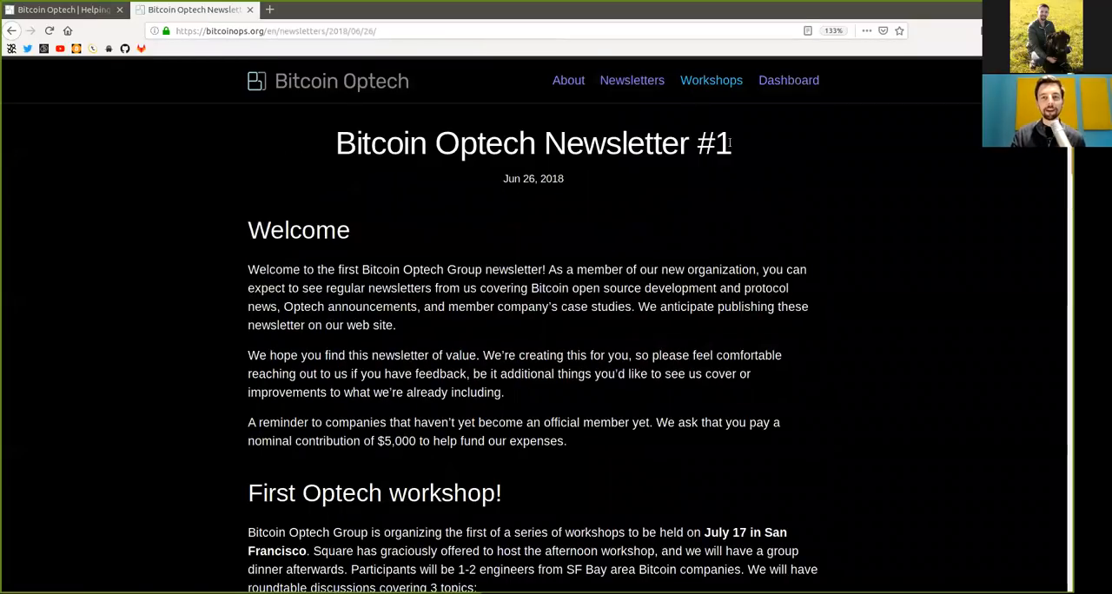
# - Highlight the #1 title and phrases like 'open source development' while reading the Welcome paragraphs
pyautogui.doubleClick(714, 143)
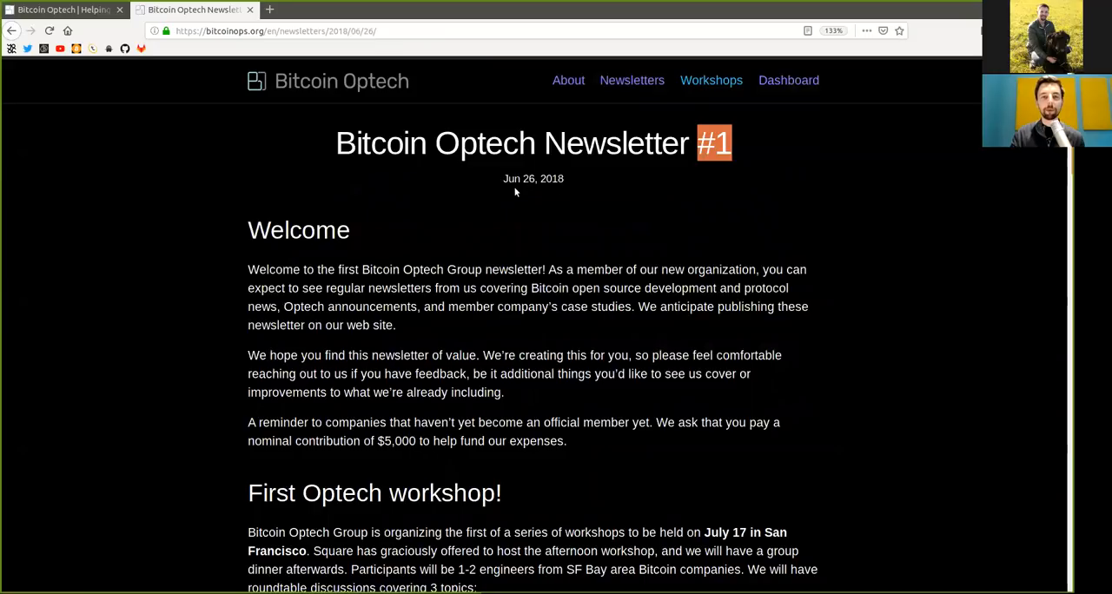
pyautogui.doubleClick(533, 178)
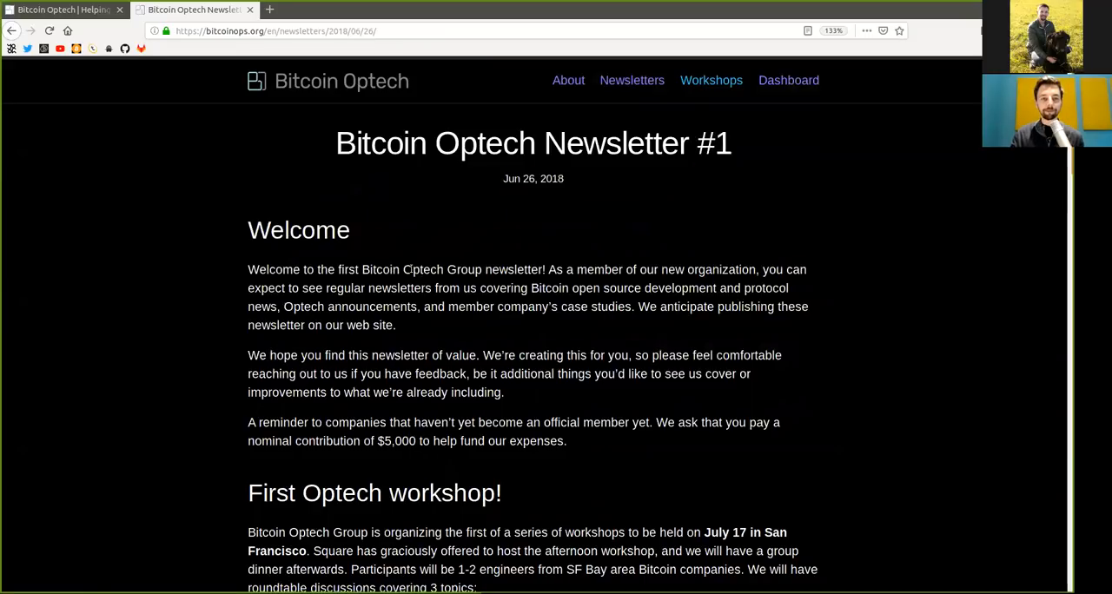
pyautogui.doubleClick(298, 229)
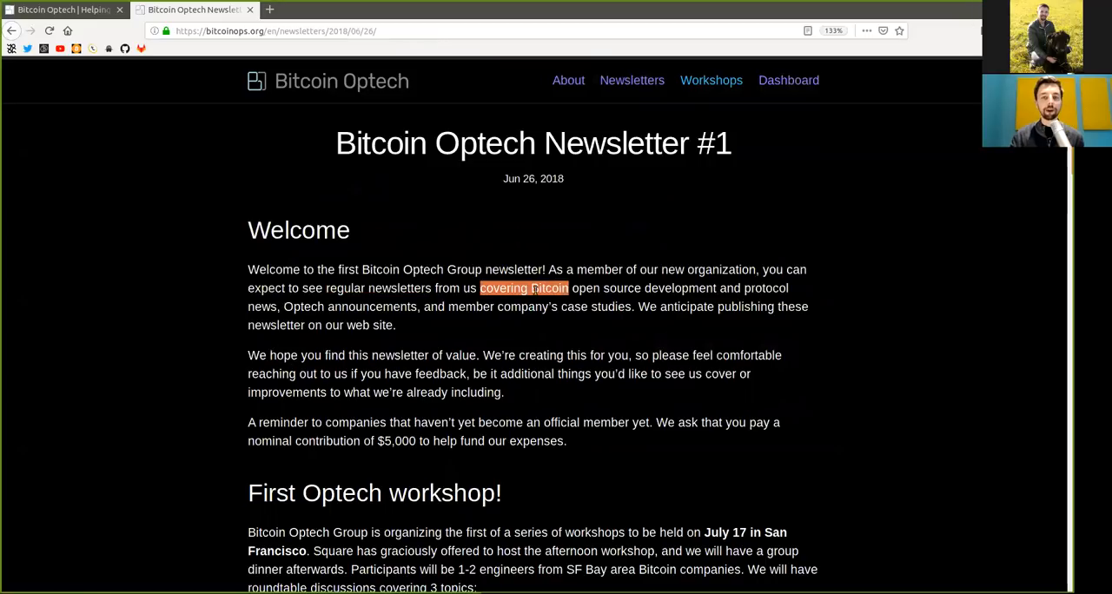
pyautogui.moveTo(569, 288); pyautogui.dragTo(716, 288)
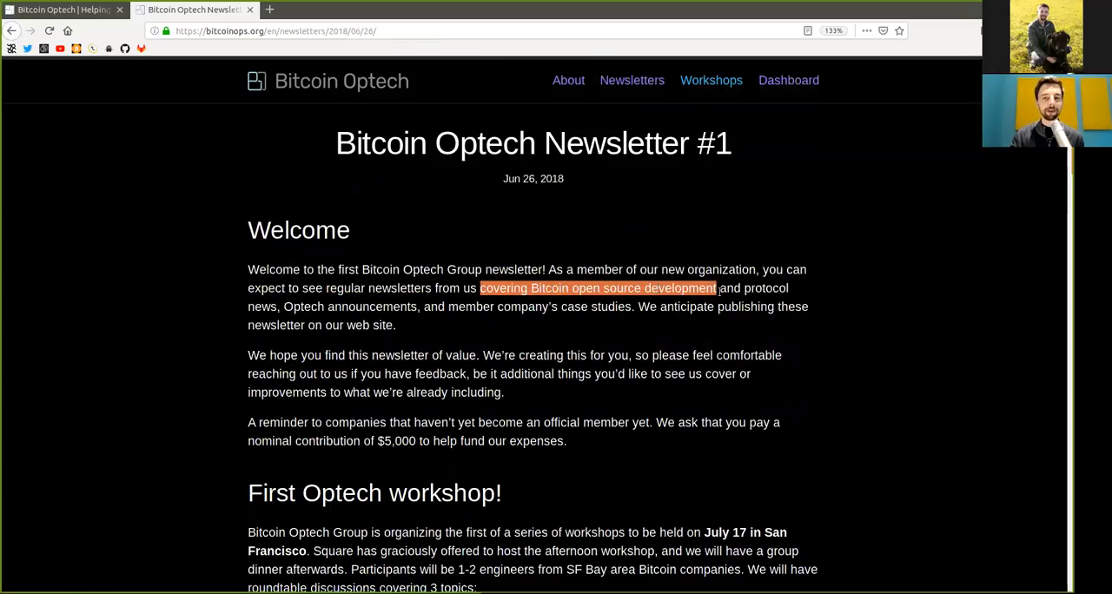
pyautogui.click(304, 306)
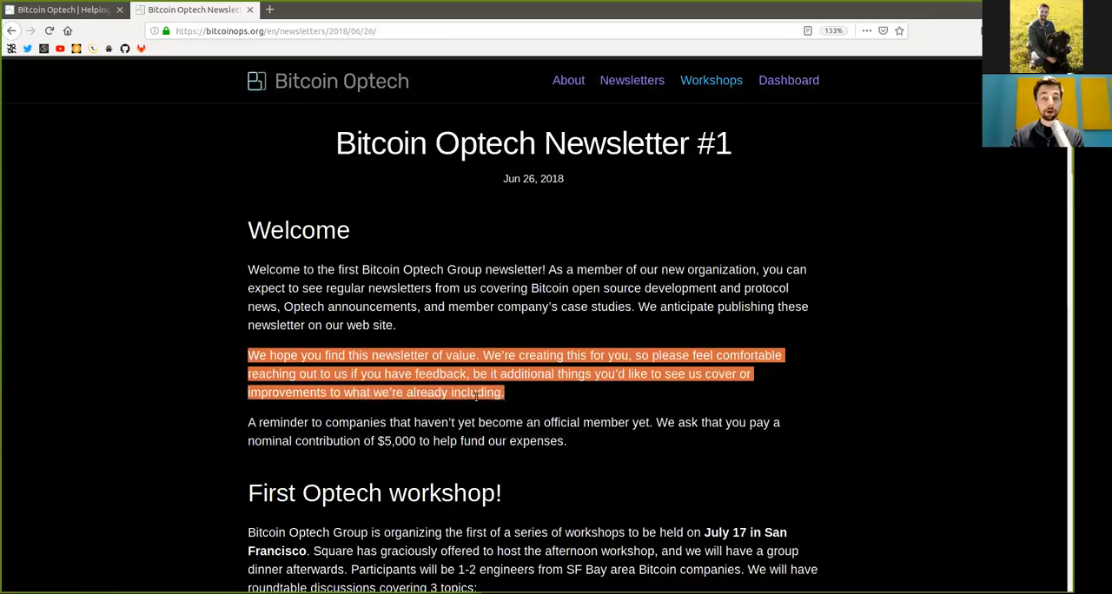
pyautogui.click(295, 426)
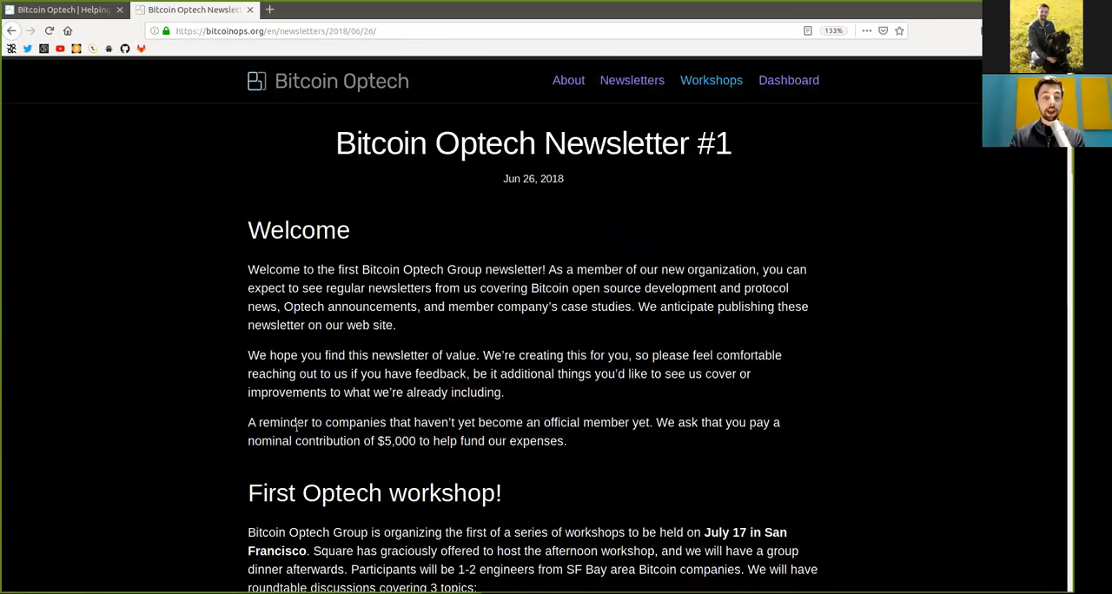
pyautogui.moveTo(514, 434)
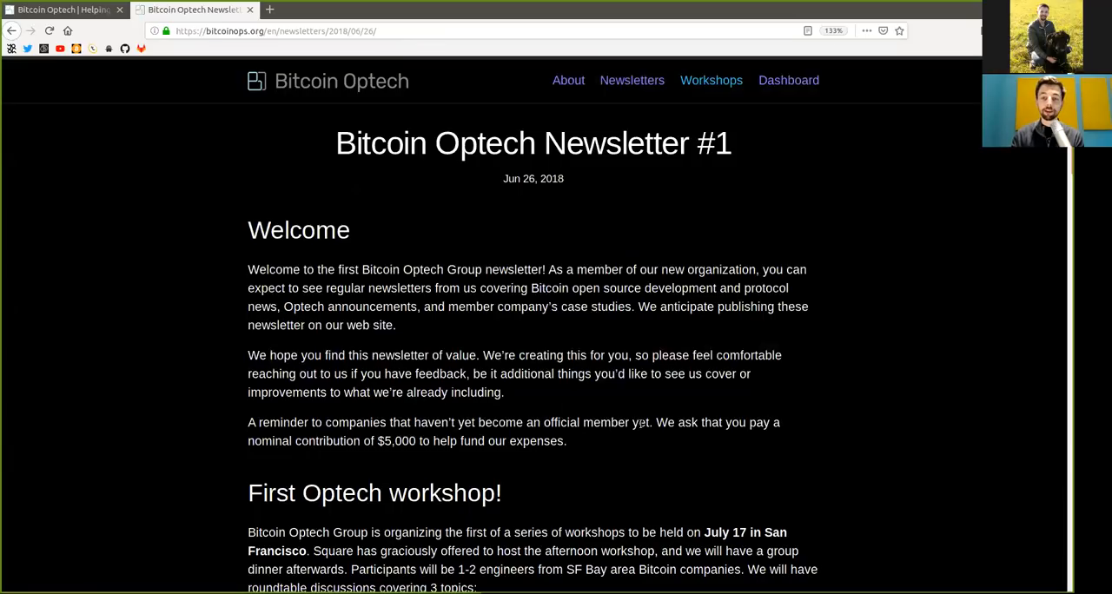
pyautogui.moveTo(450, 457)
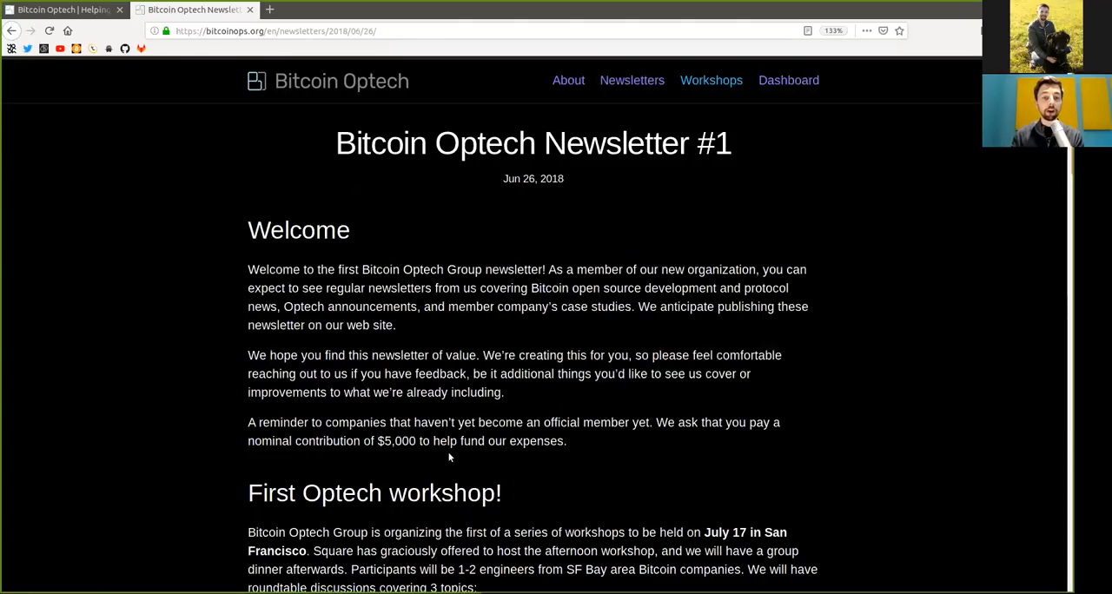
pyautogui.doubleClick(395, 440)
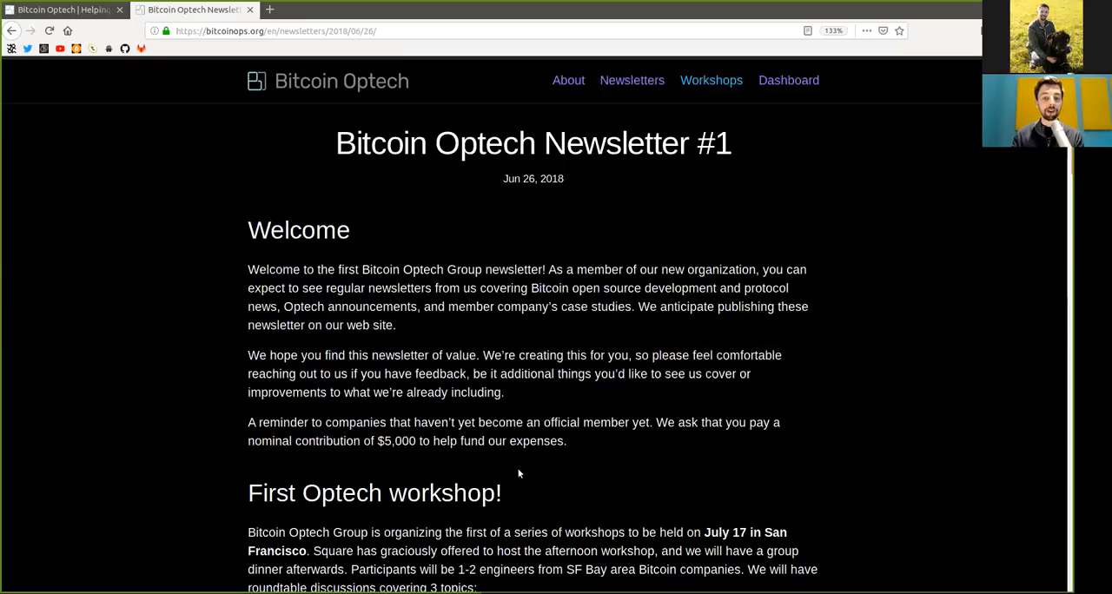
# - Highlight July 17 and Square while reading the First Optech workshop paragraph
pyautogui.scroll(-3)
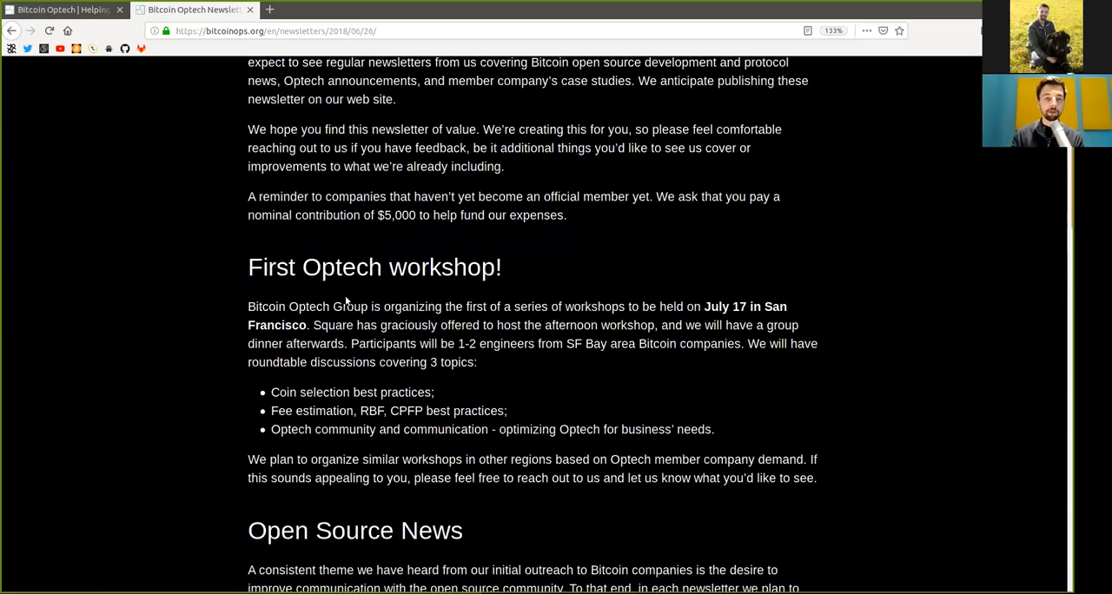
pyautogui.doubleClick(373, 267)
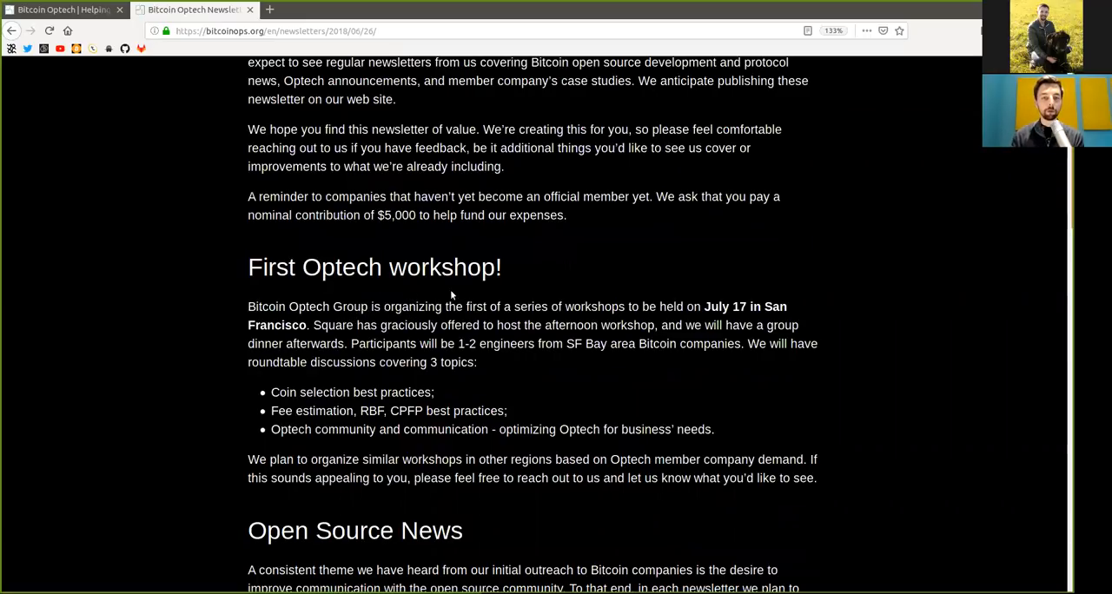
pyautogui.doubleClick(476, 307)
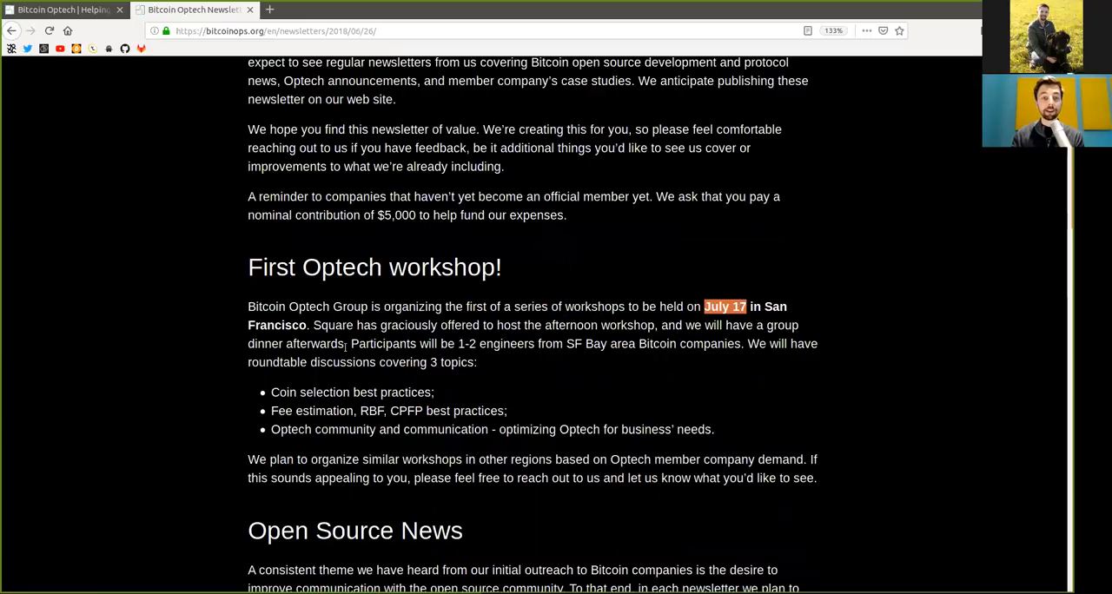
pyautogui.doubleClick(333, 325)
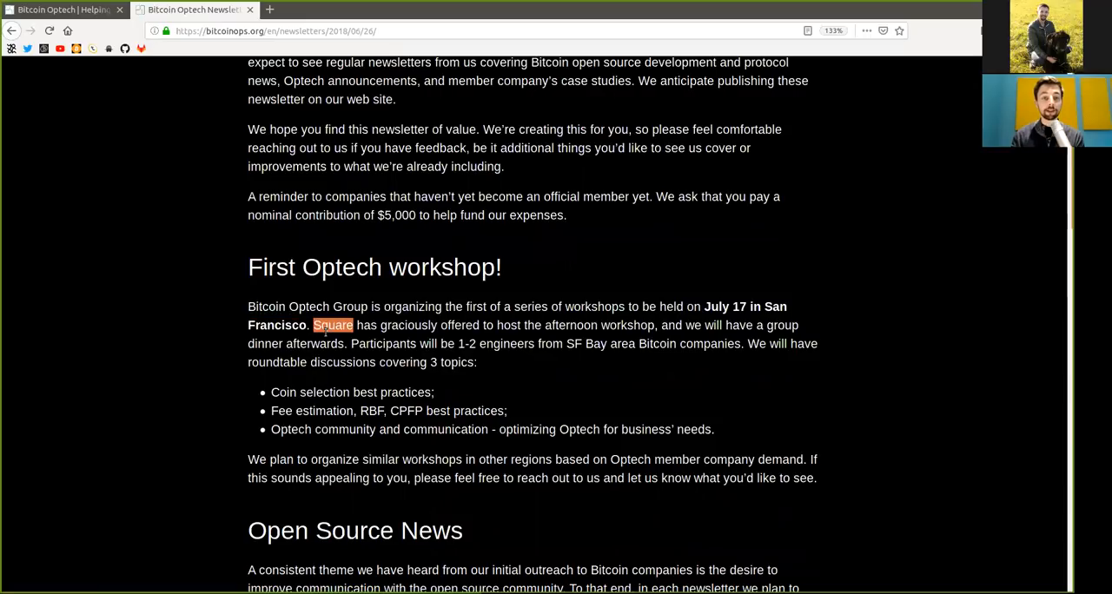
pyautogui.click(493, 328)
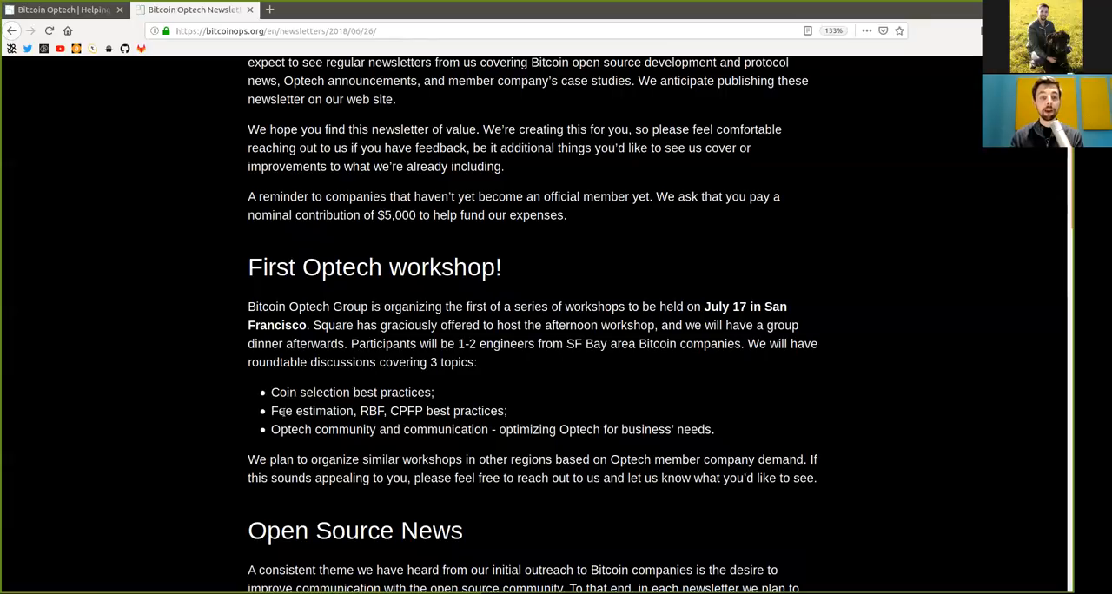
# - Highlight CPFP and the communication topic while reading the workshop's discussion topics
pyautogui.doubleClick(372, 411)
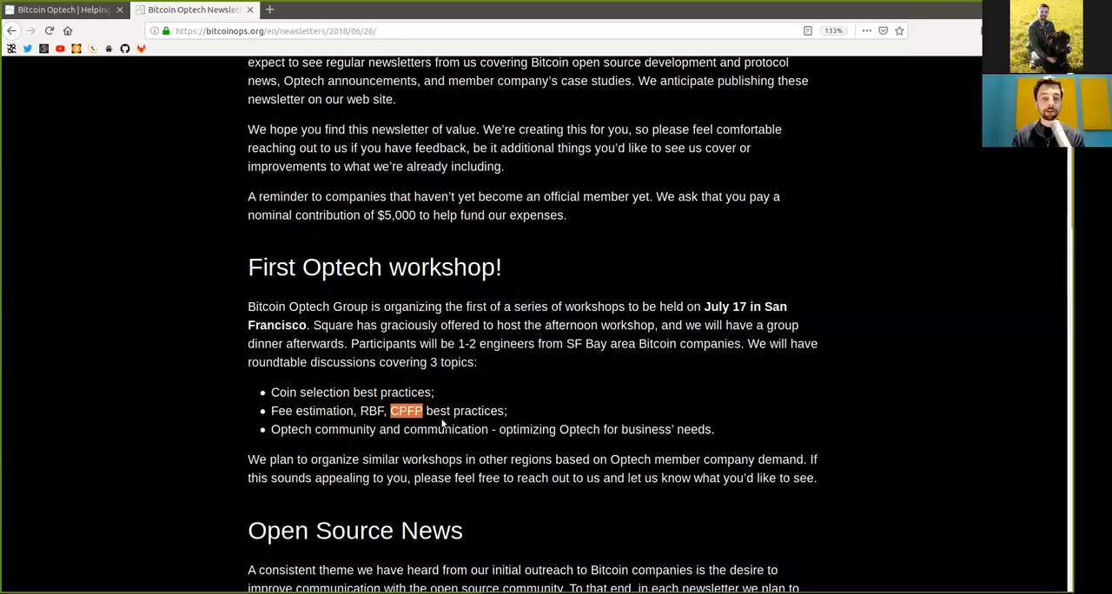
pyautogui.doubleClick(290, 430)
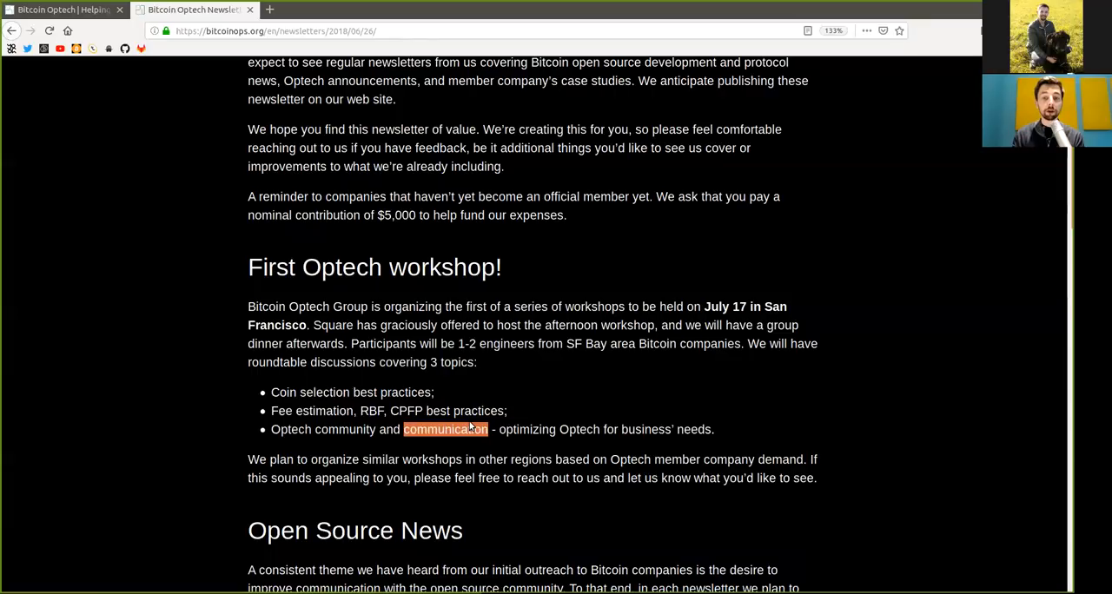
pyautogui.moveTo(404, 429); pyautogui.dragTo(556, 430)
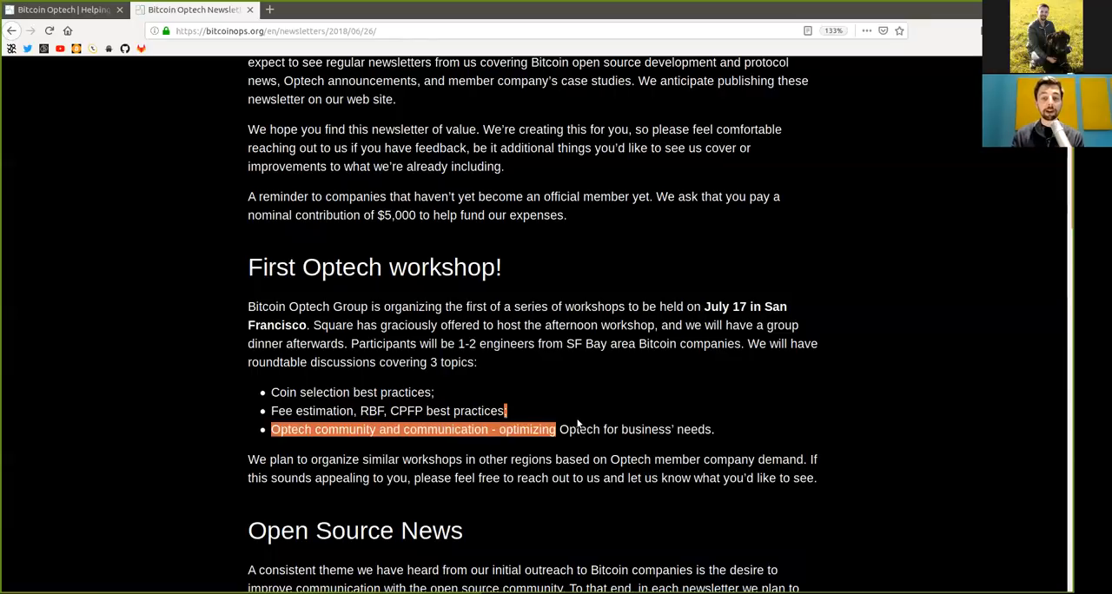
pyautogui.click(650, 449)
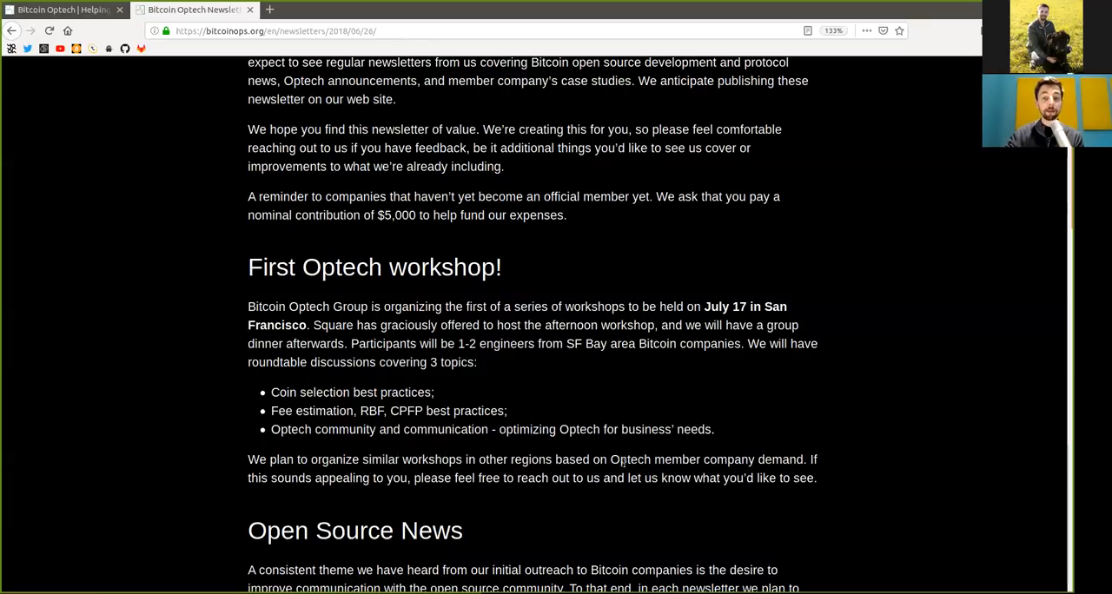
pyautogui.doubleClick(706, 460)
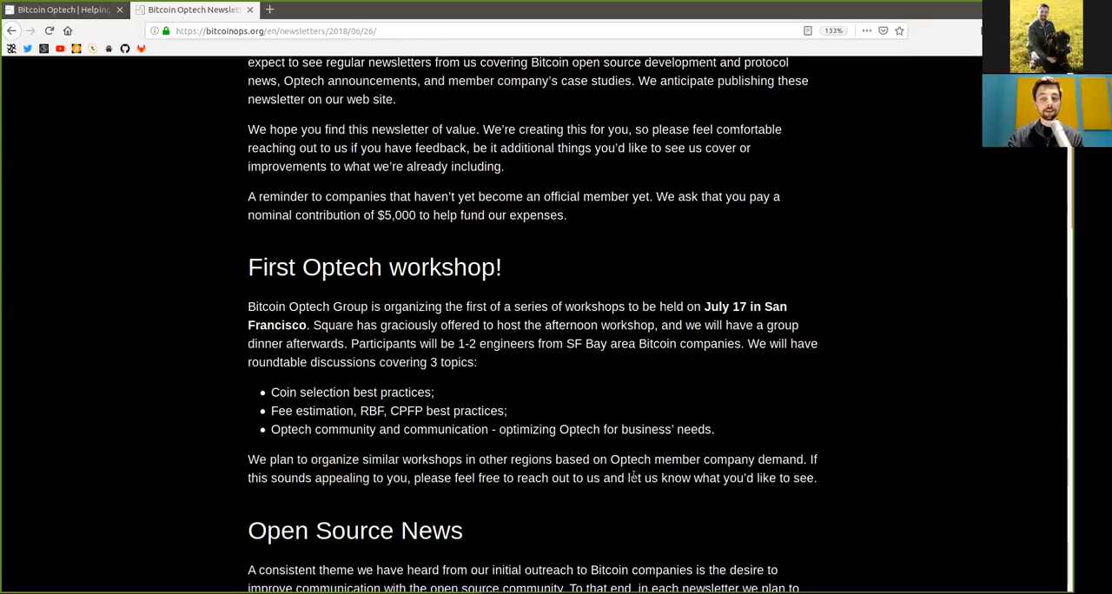
# - Highlight 'improve communication', 'provide' and 'broader Bitcoin open source community' in the Open Source News intro
pyautogui.scroll(-3)
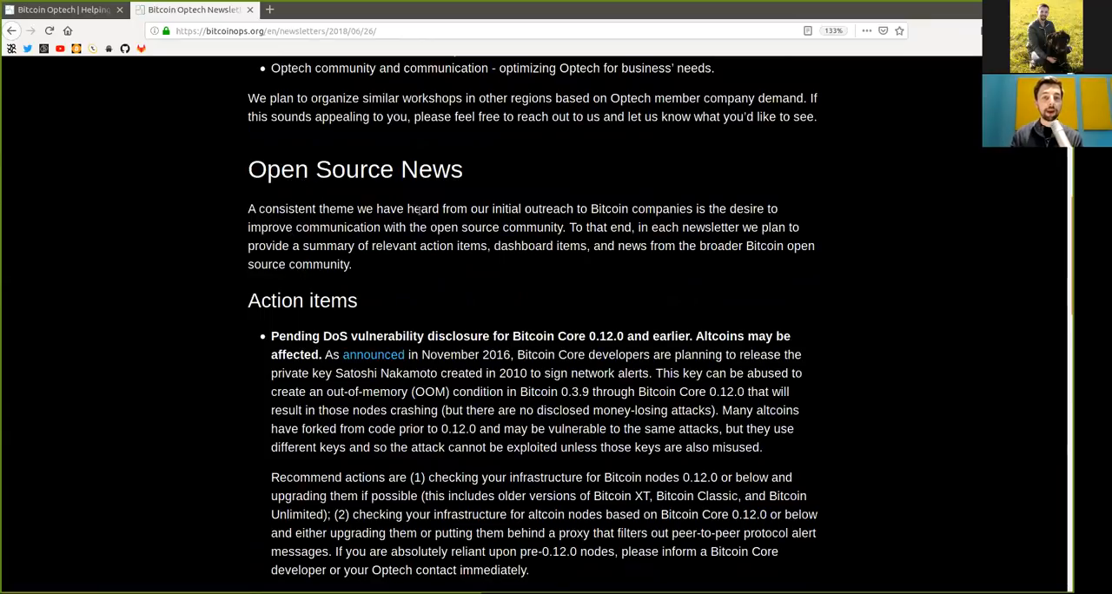
pyautogui.doubleClick(549, 209)
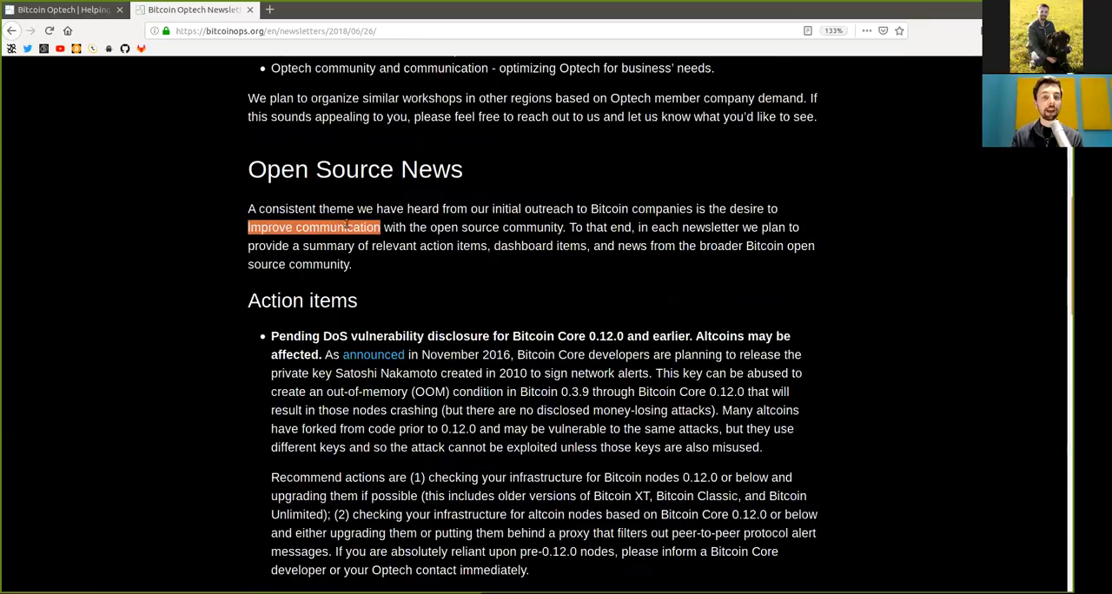
pyautogui.click(574, 234)
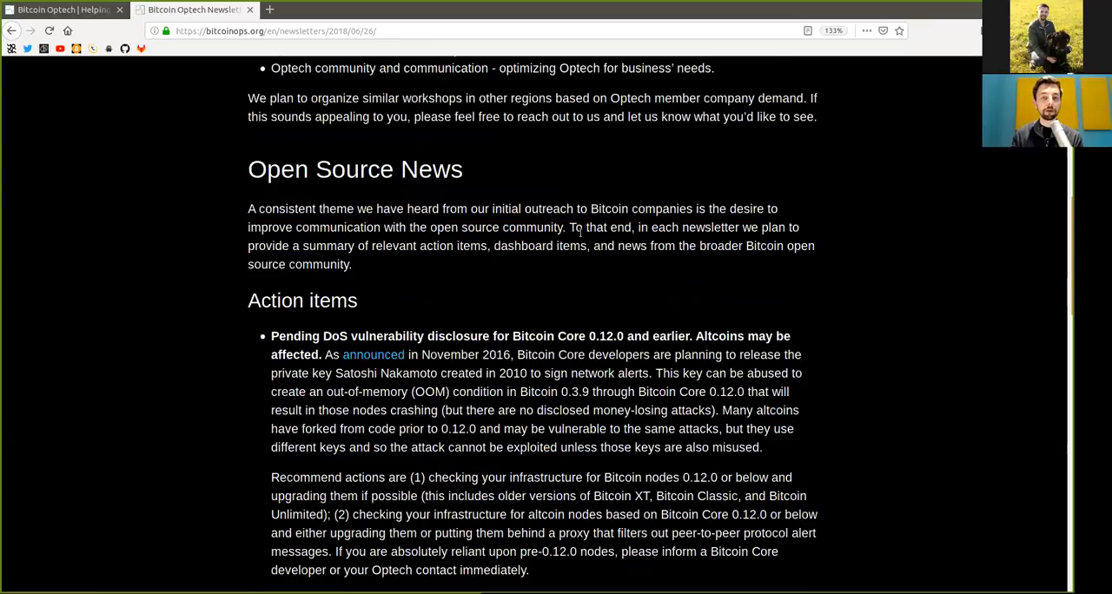
pyautogui.doubleClick(620, 227)
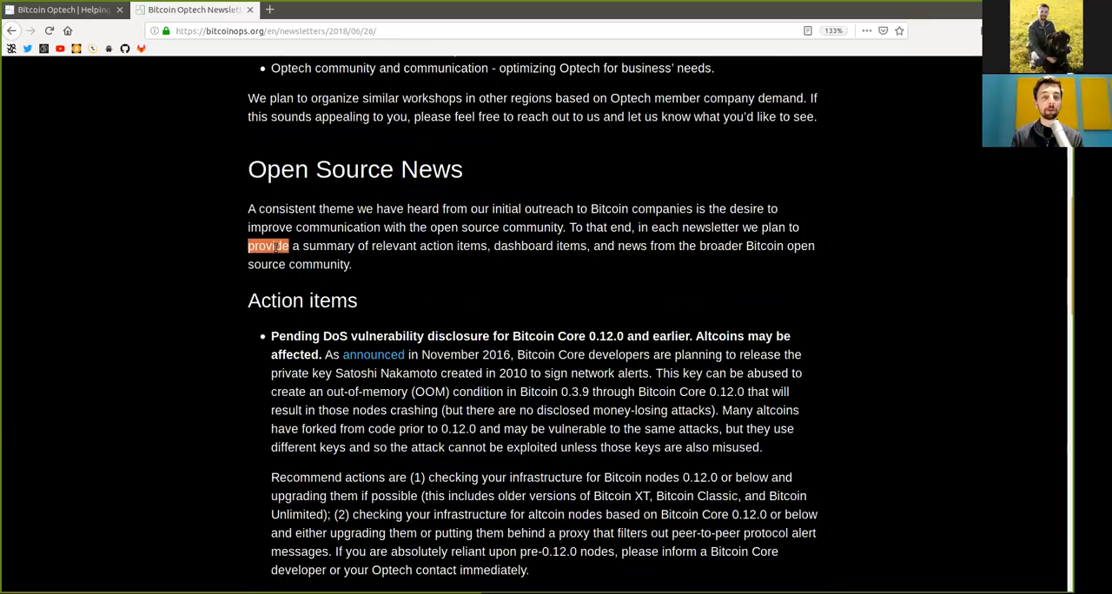
pyautogui.click(435, 246)
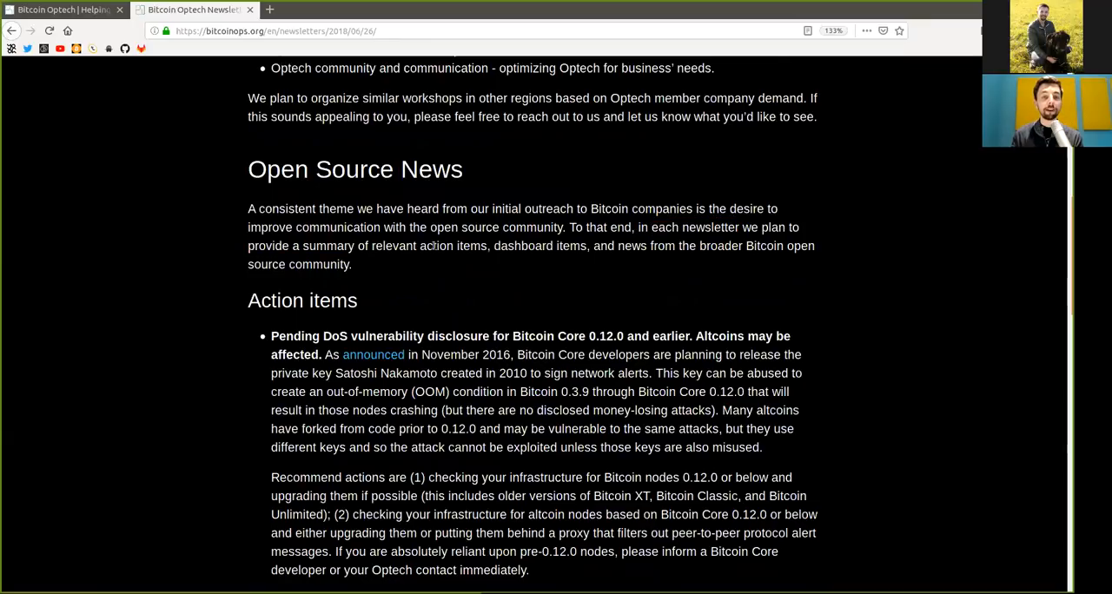
pyautogui.doubleClick(522, 246)
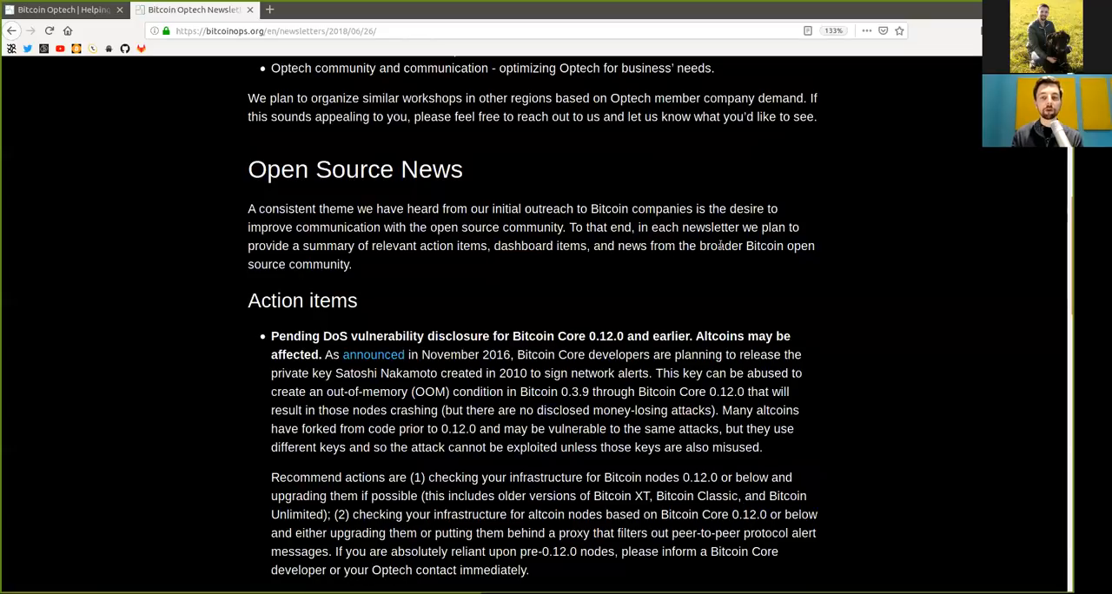
pyautogui.moveTo(699, 245); pyautogui.dragTo(352, 264)
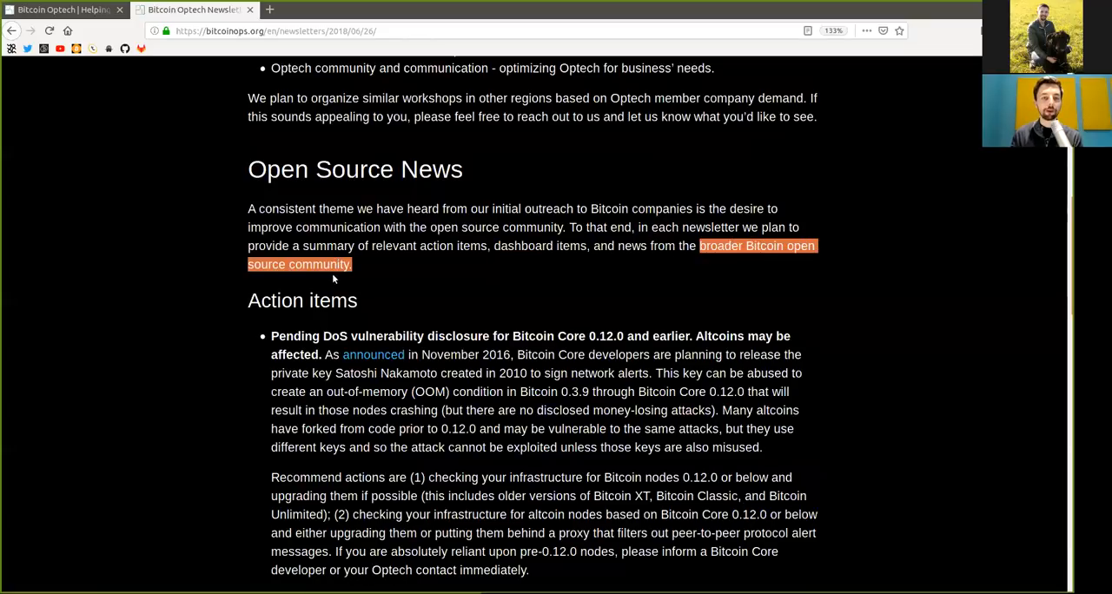
pyautogui.scroll(-3)
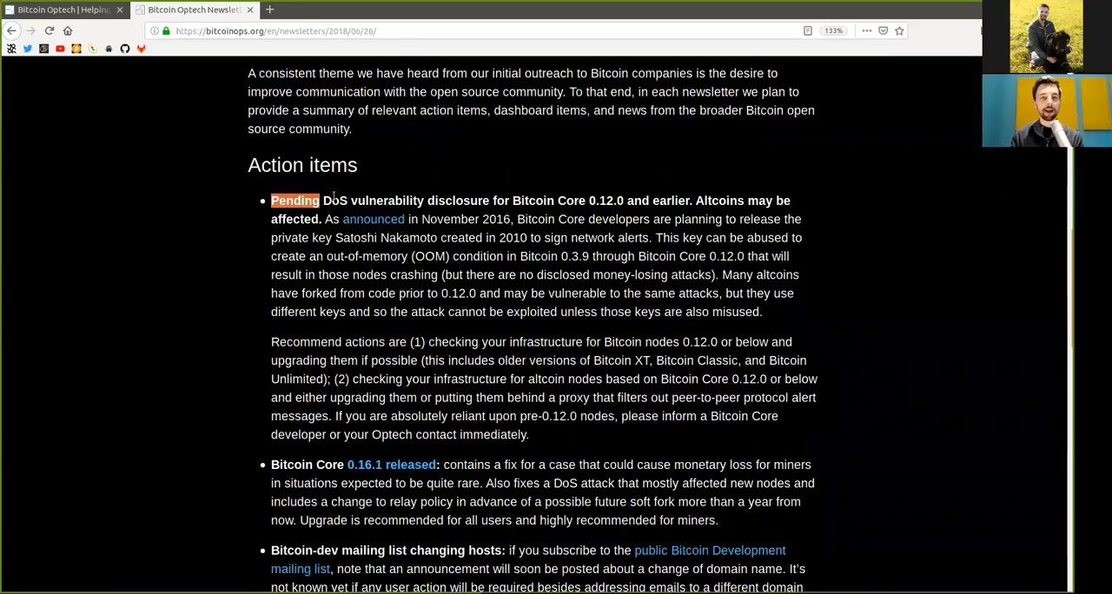
pyautogui.doubleClick(386, 201)
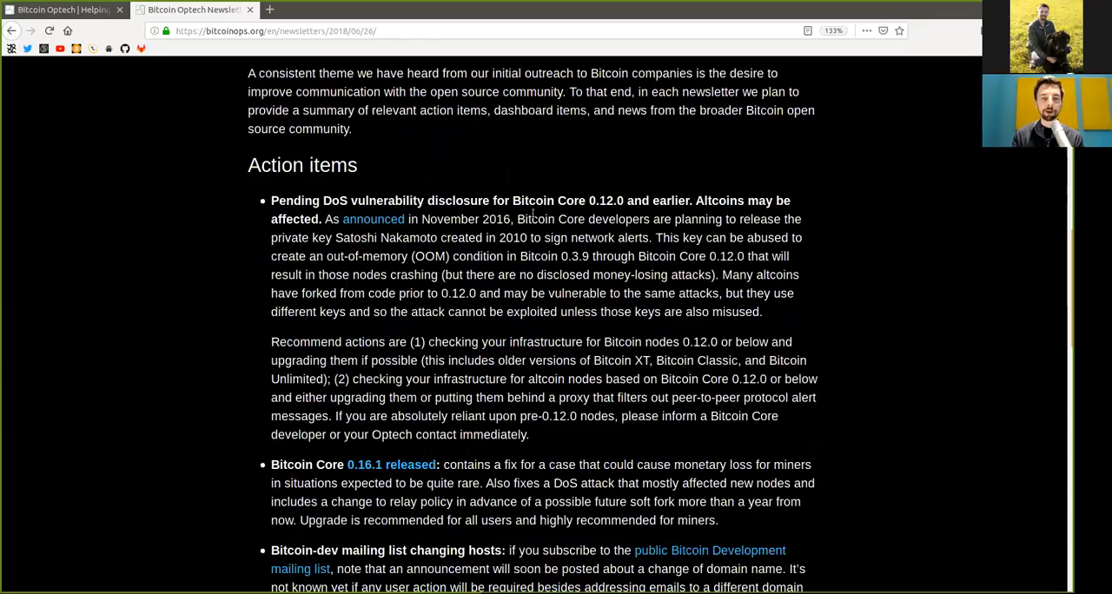
pyautogui.moveTo(373, 219)
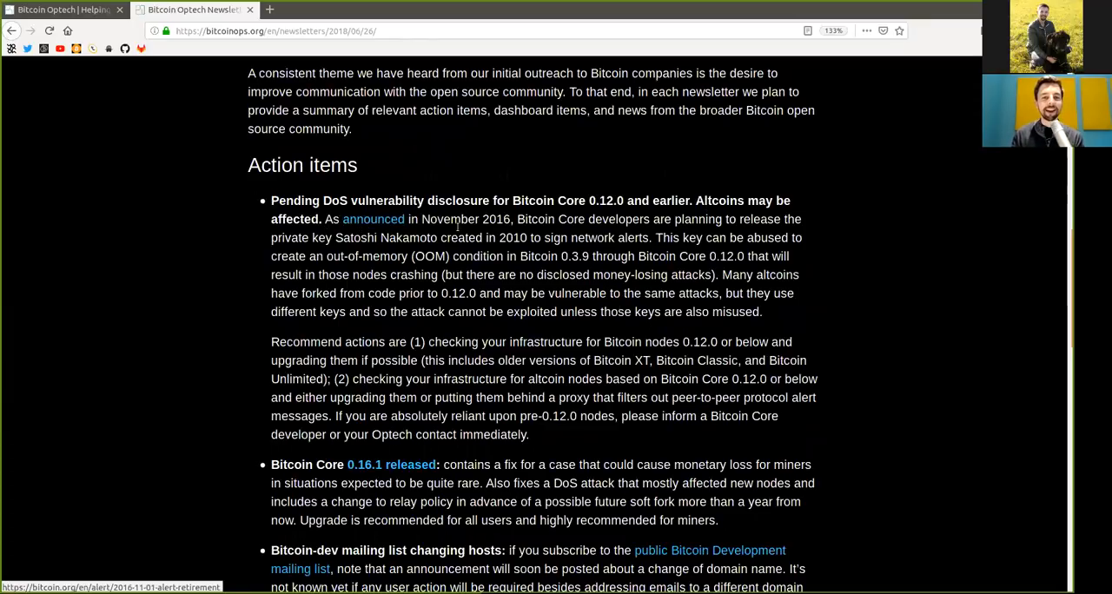
pyautogui.moveTo(612, 236)
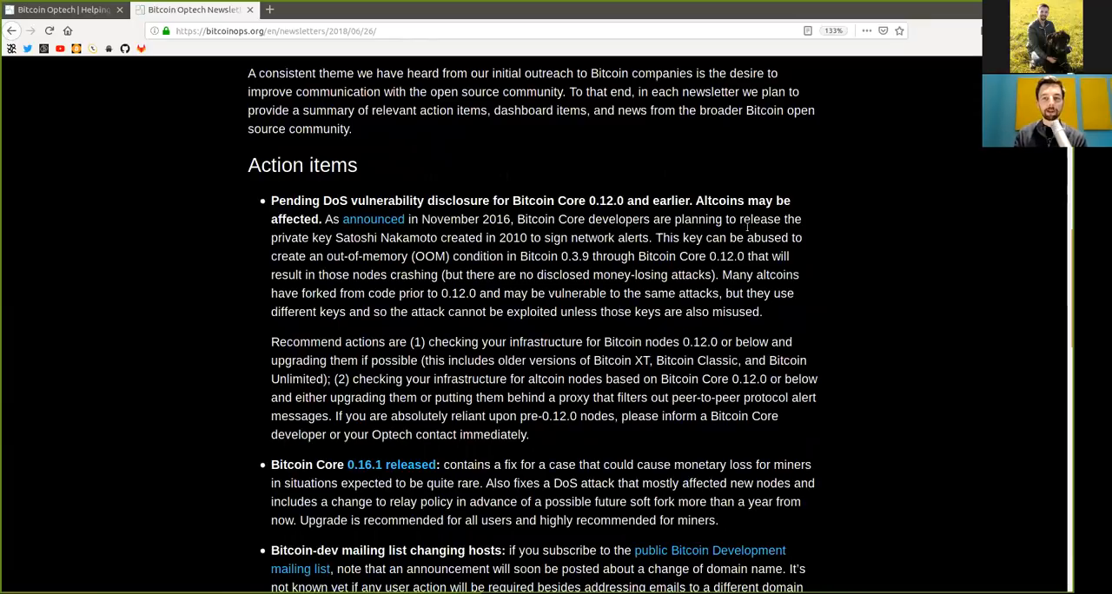
pyautogui.doubleClick(321, 238)
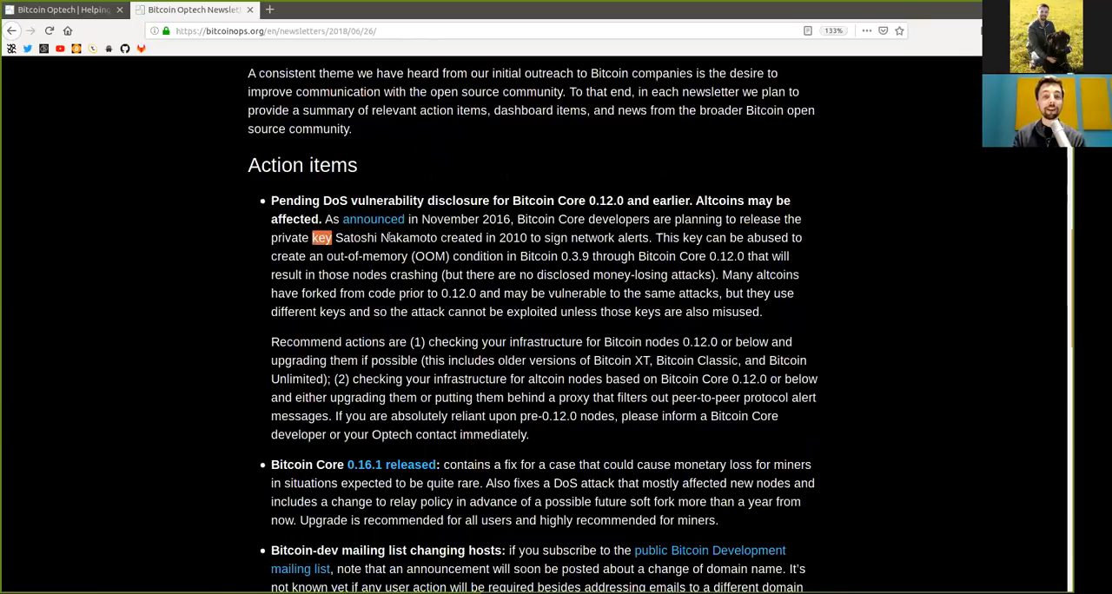
pyautogui.moveTo(334, 237); pyautogui.dragTo(540, 237)
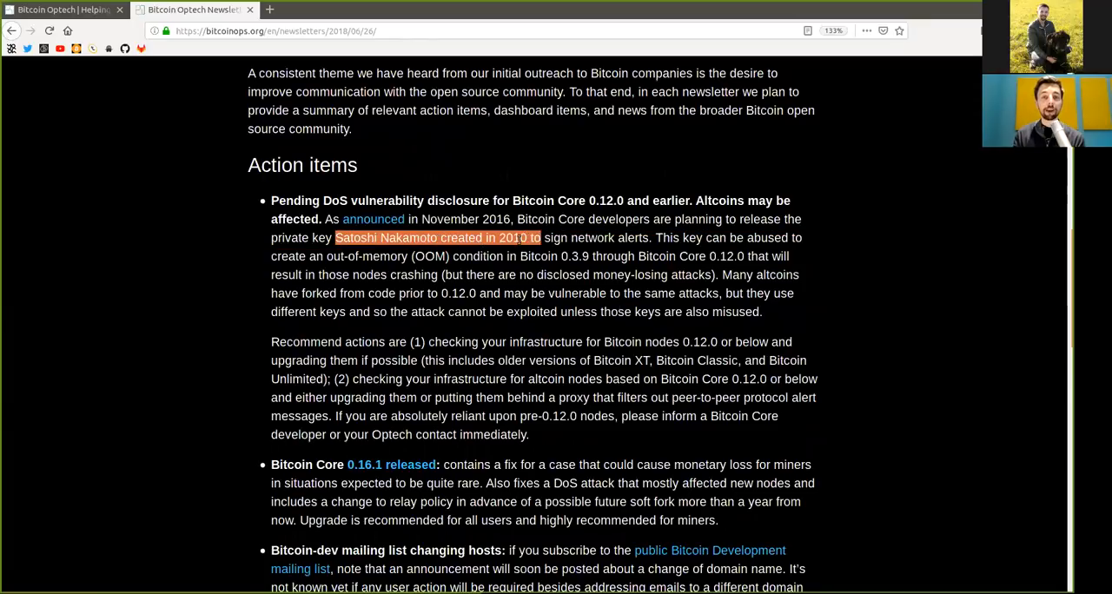
pyautogui.click(600, 237)
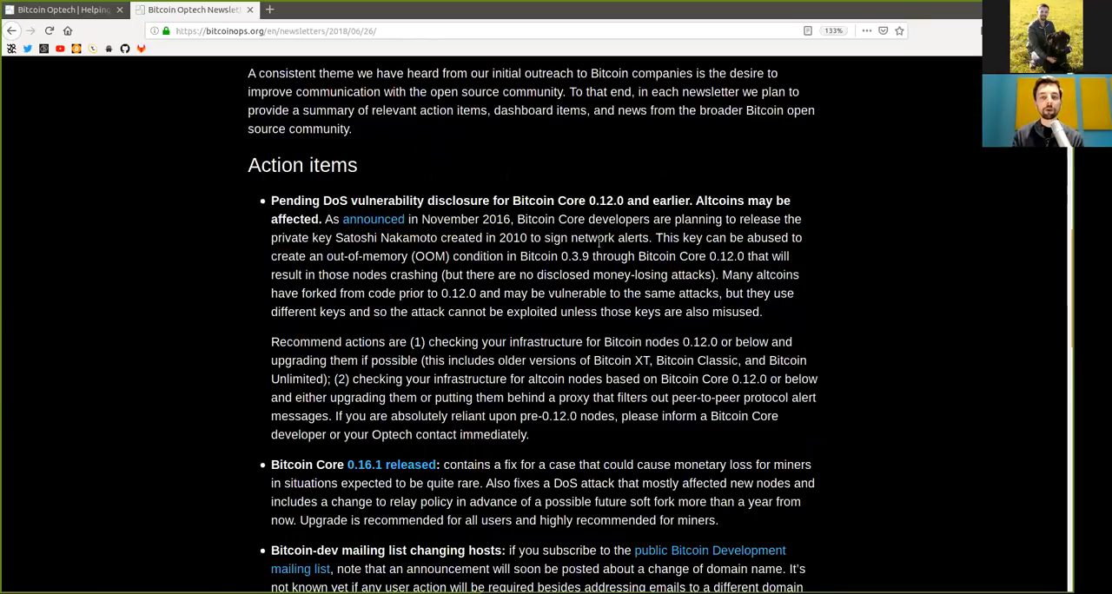
pyautogui.doubleClick(609, 237)
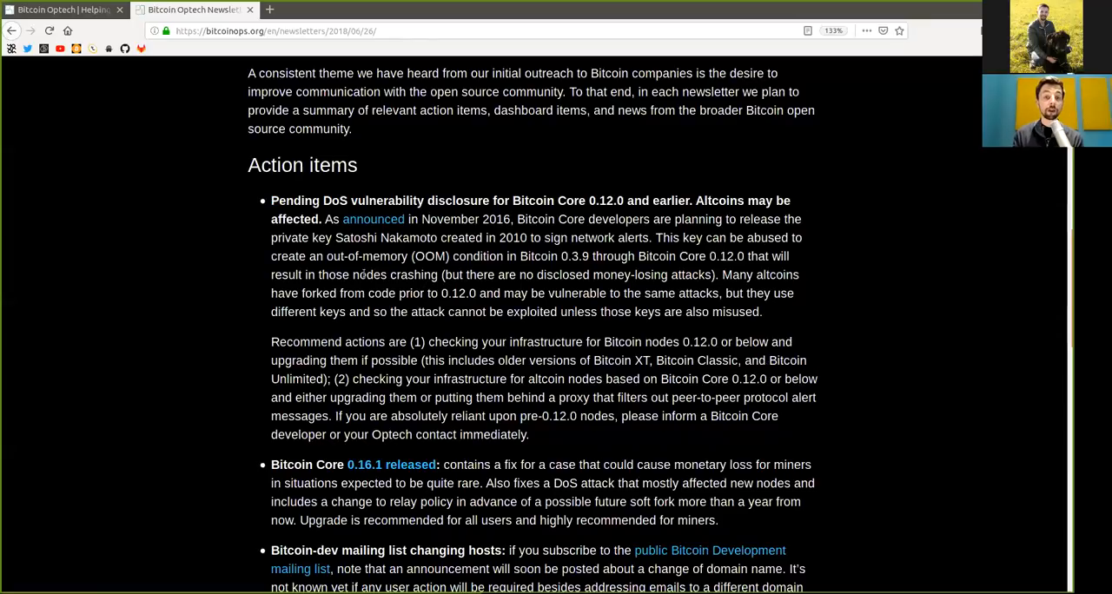
pyautogui.doubleClick(365, 256)
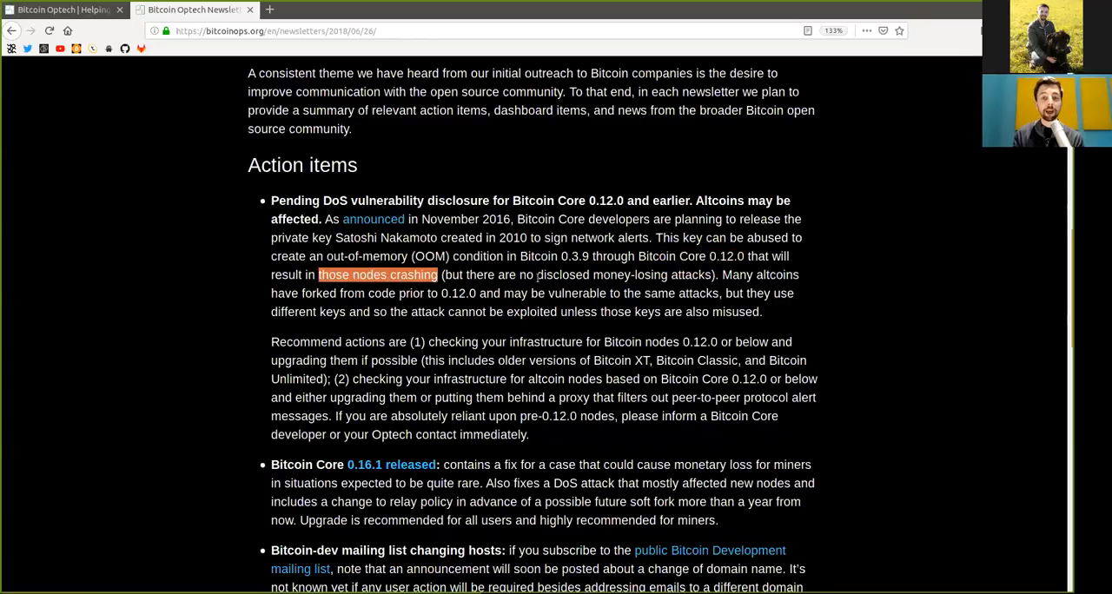
pyautogui.click(690, 282)
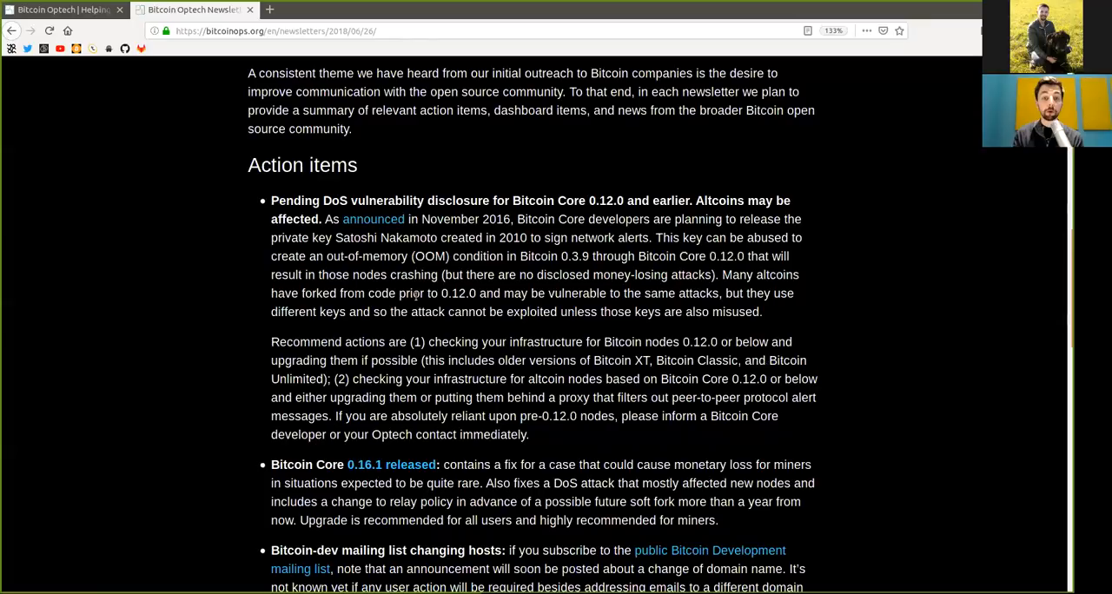
pyautogui.doubleClick(459, 293)
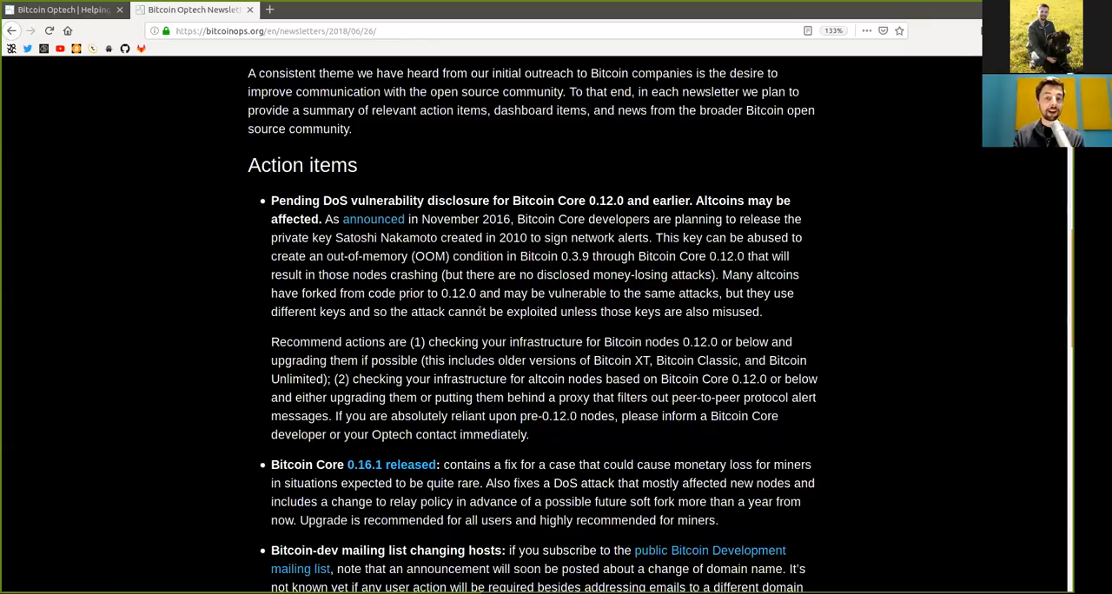
pyautogui.doubleClick(531, 312)
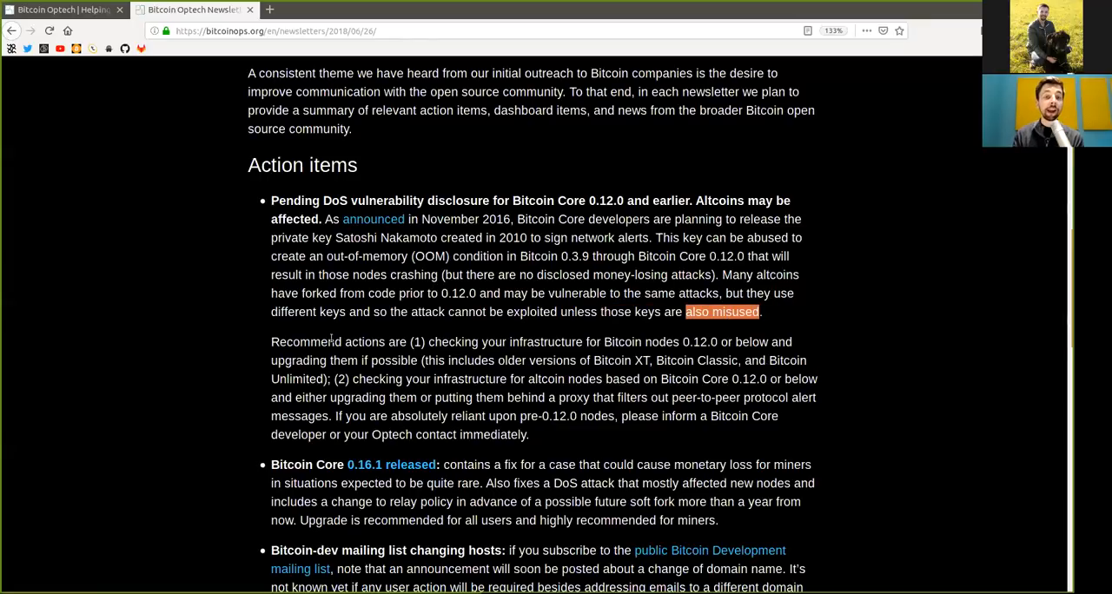
# - Highlight words, including 'developer', while reading the DoS item's recommended actions
pyautogui.click(434, 342)
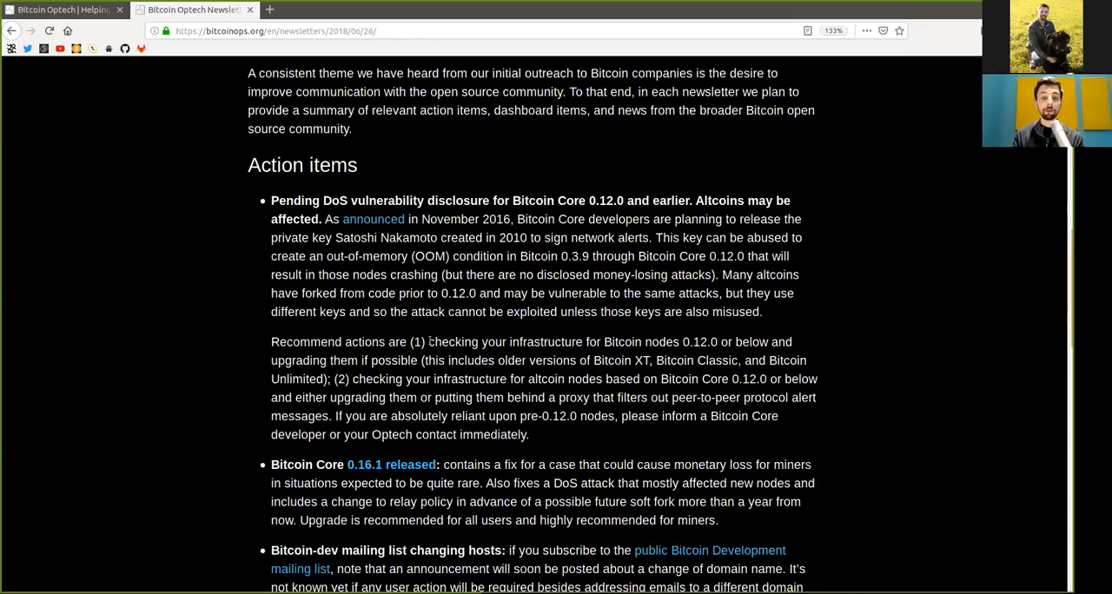
pyautogui.doubleClick(545, 342)
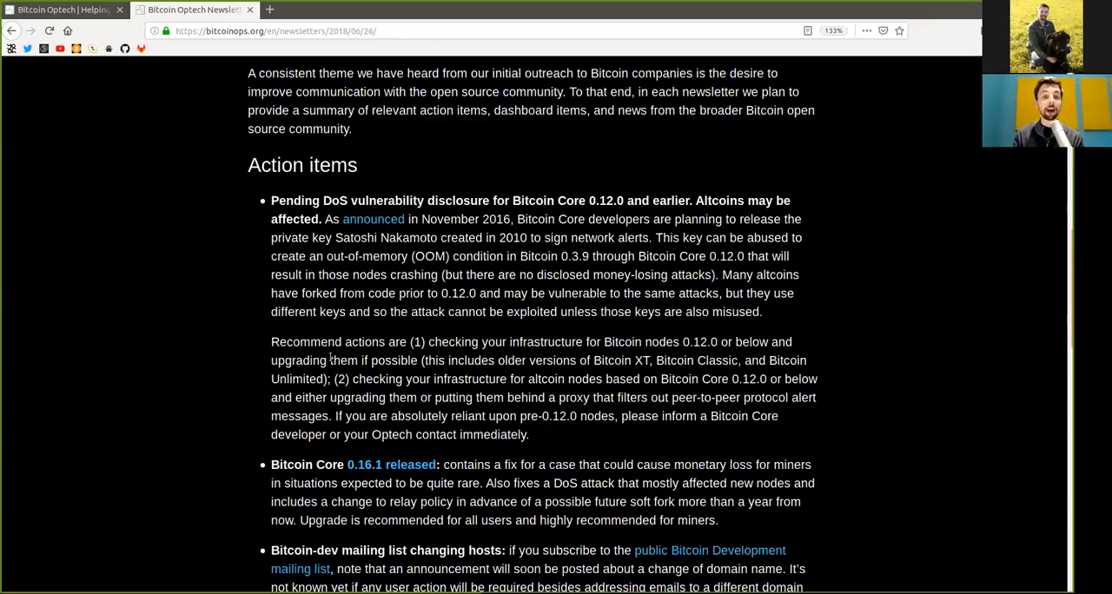
pyautogui.moveTo(510, 359)
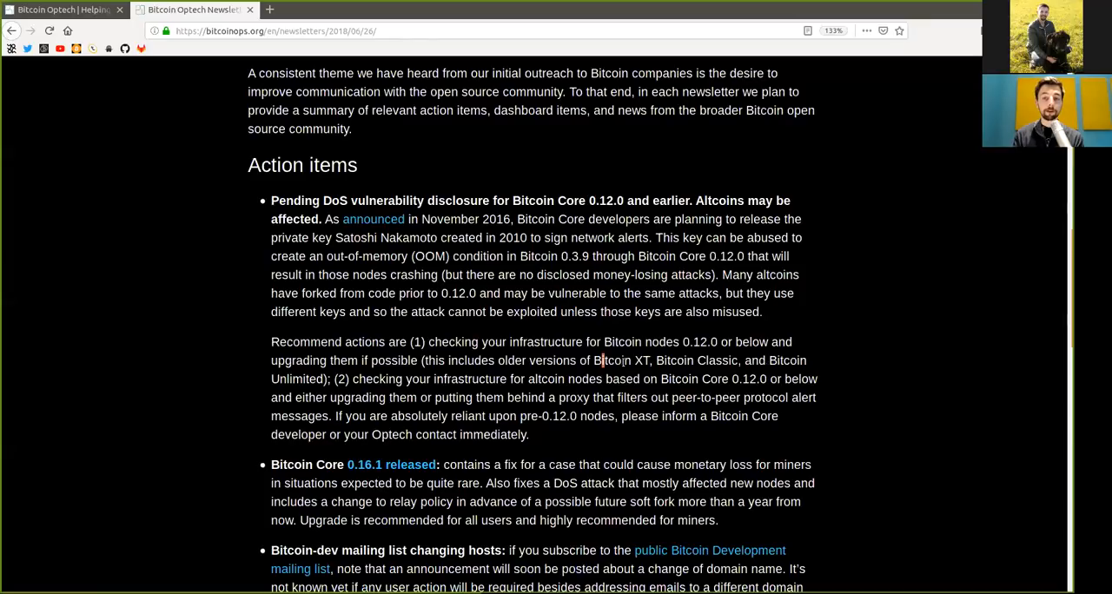
pyautogui.doubleClick(696, 360)
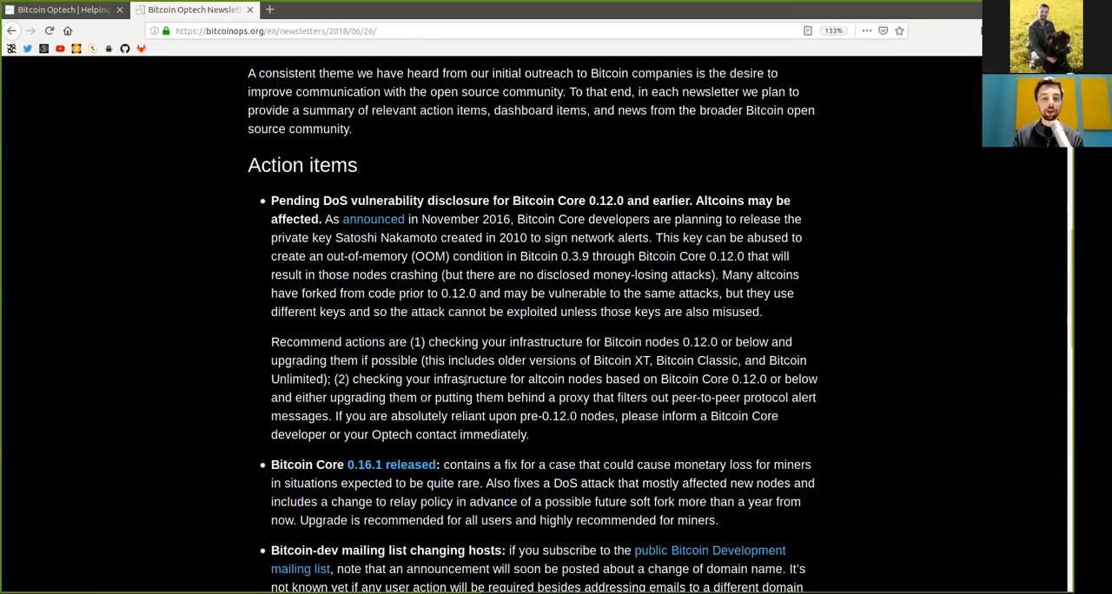
pyautogui.doubleClick(545, 379)
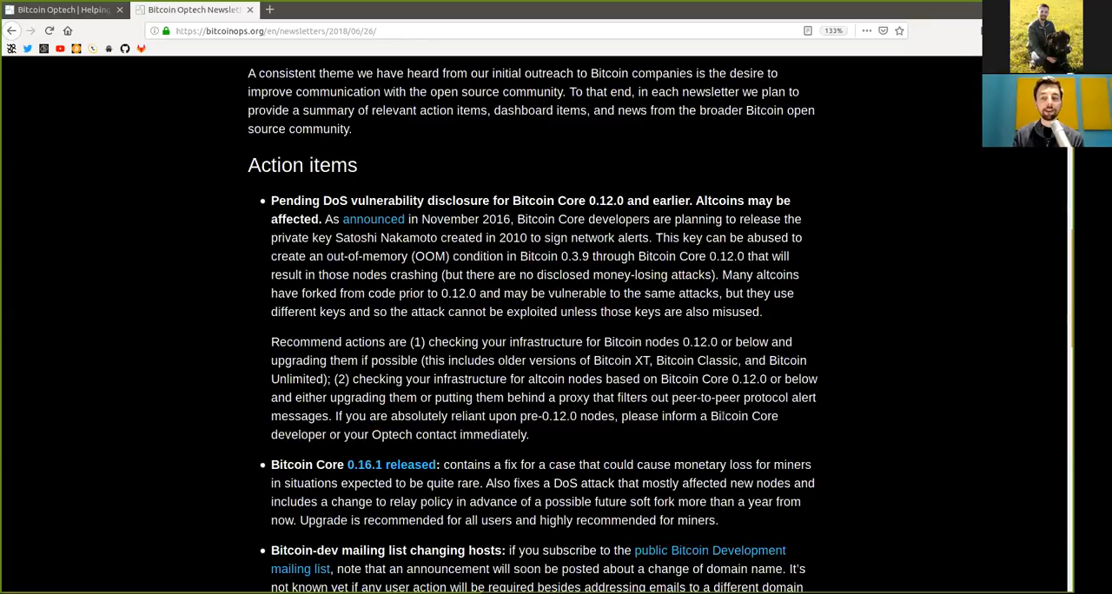
pyautogui.doubleClick(298, 434)
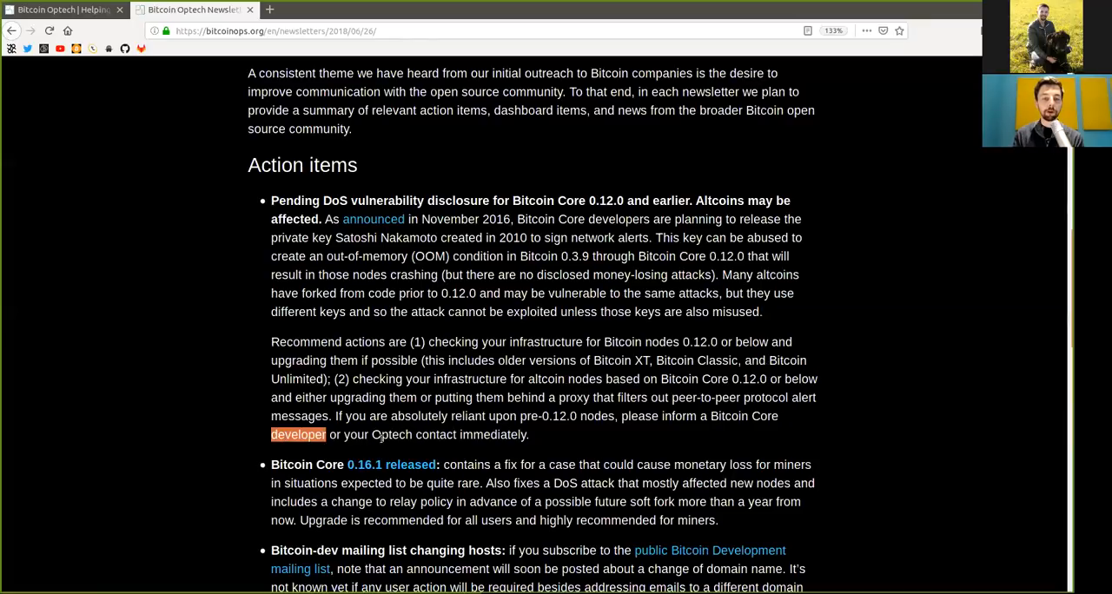
pyautogui.moveTo(413, 434)
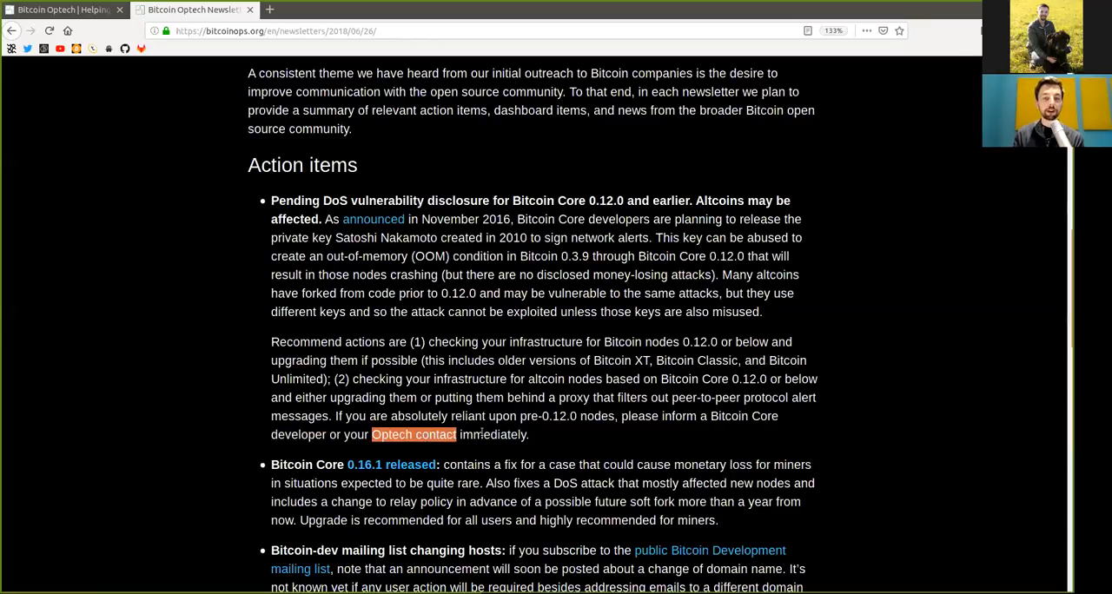
# - Highlight 'quite rare' and other words while reading the Bitcoin Core 0.16.1 release item
pyautogui.scroll(-3)
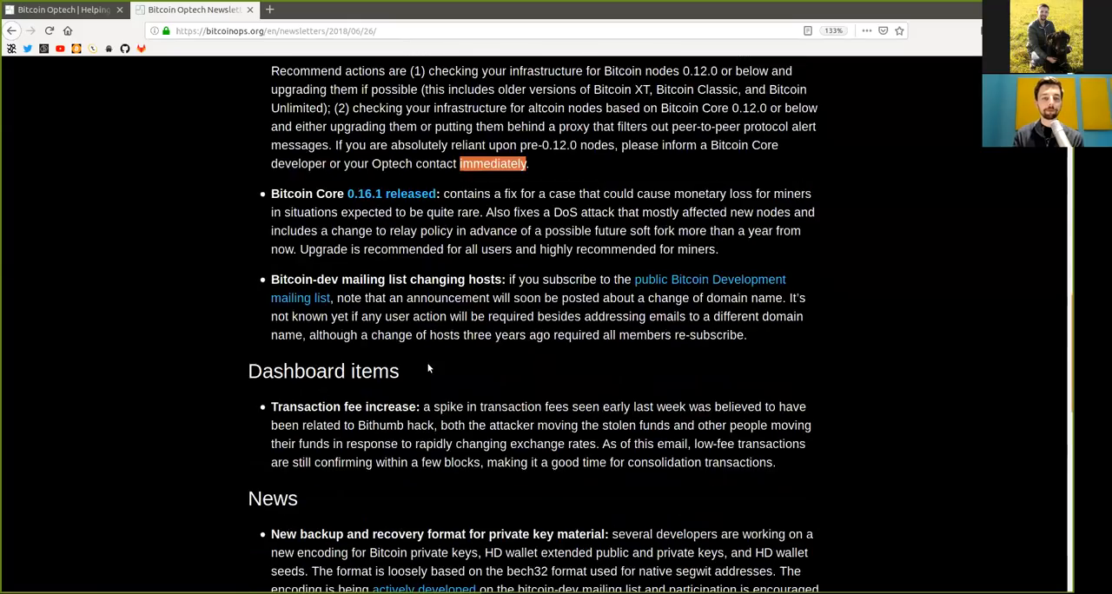
pyautogui.scroll(3)
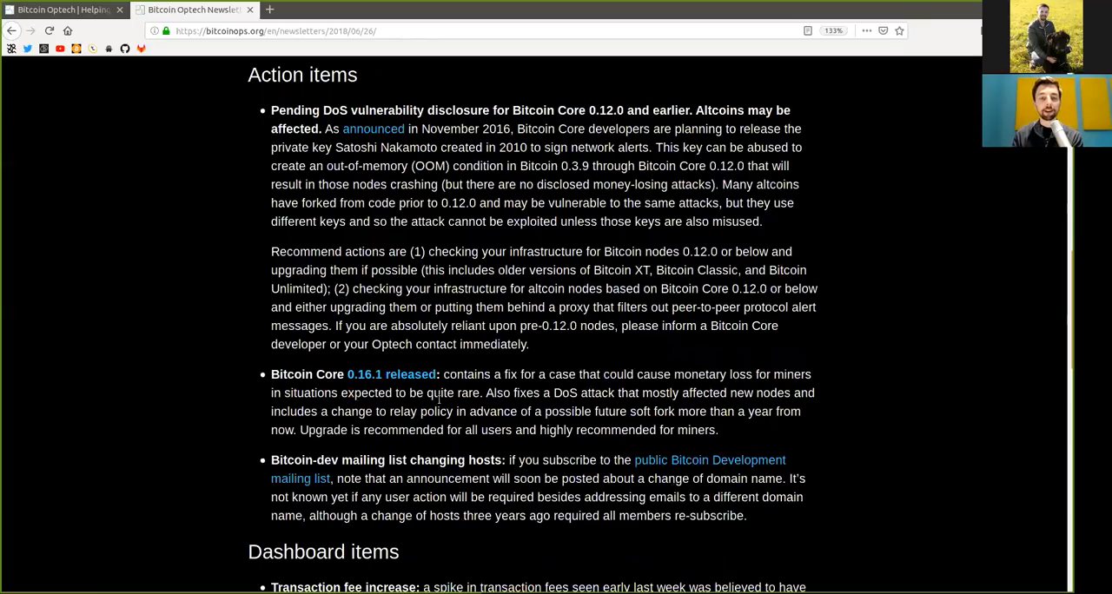
pyautogui.doubleClick(452, 393)
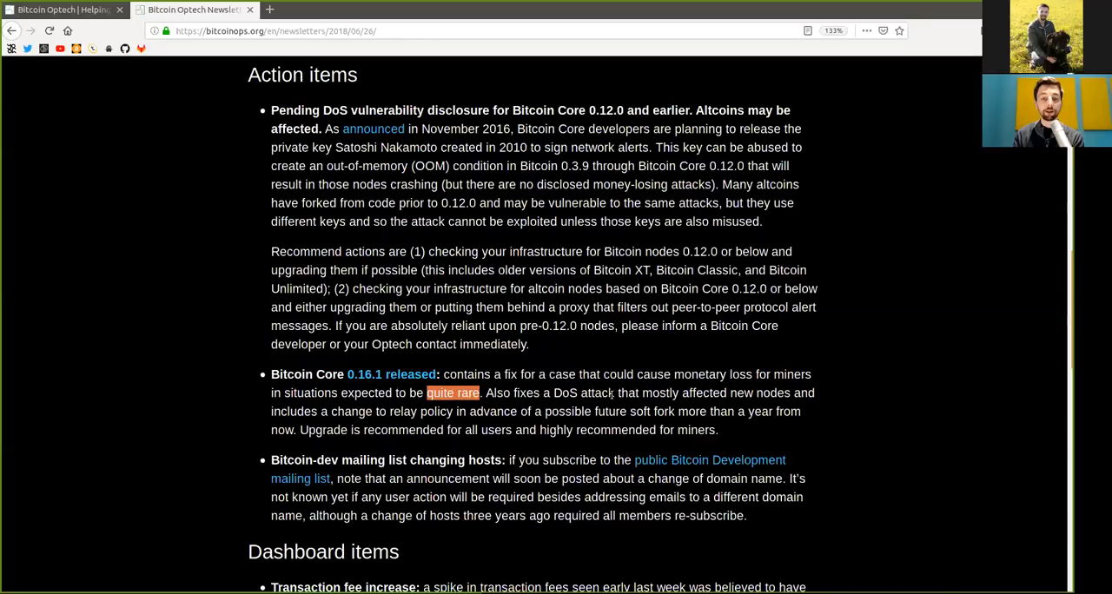
pyautogui.doubleClick(660, 393)
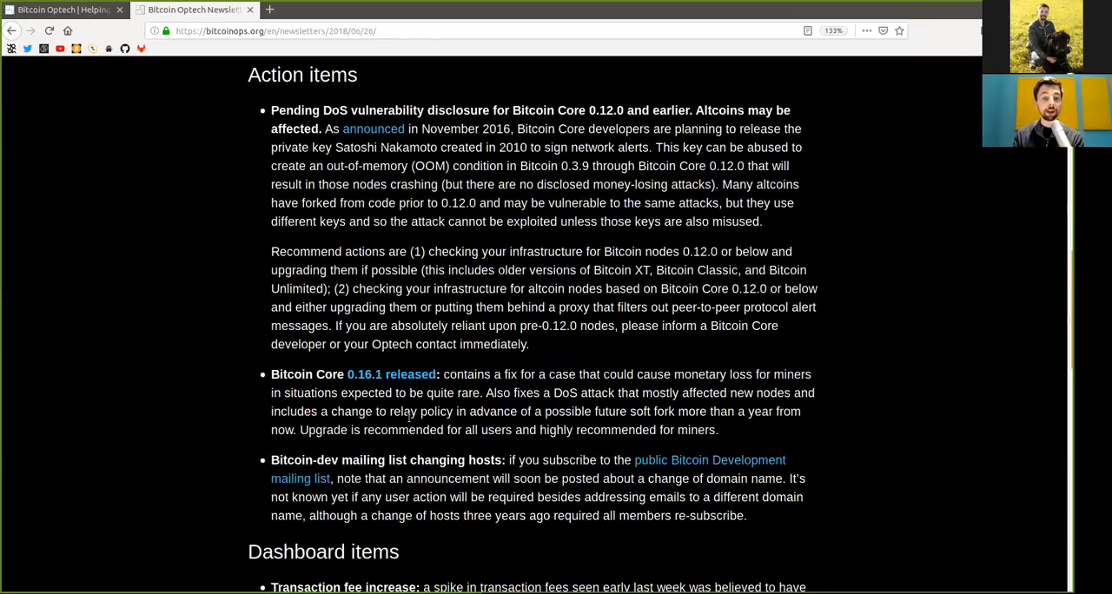
pyautogui.doubleClick(492, 411)
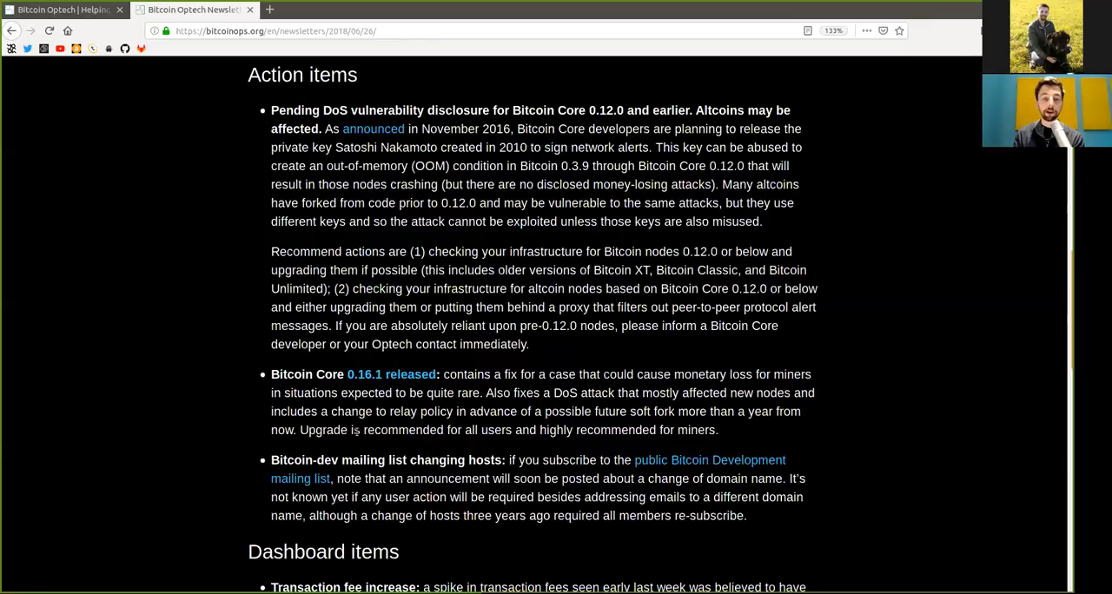
pyautogui.doubleClick(402, 430)
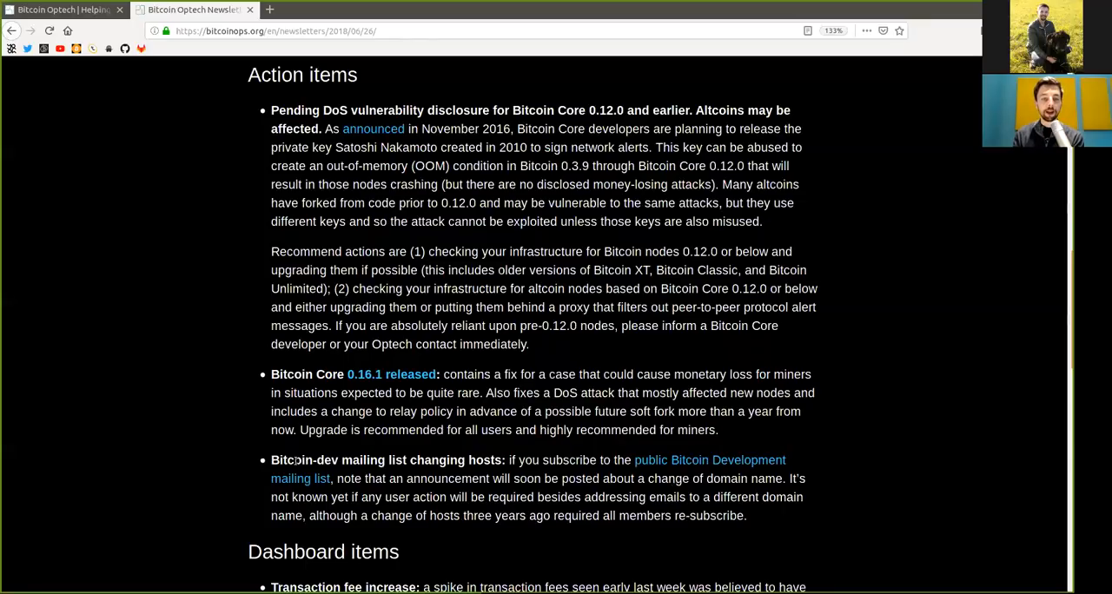
pyautogui.doubleClick(327, 460)
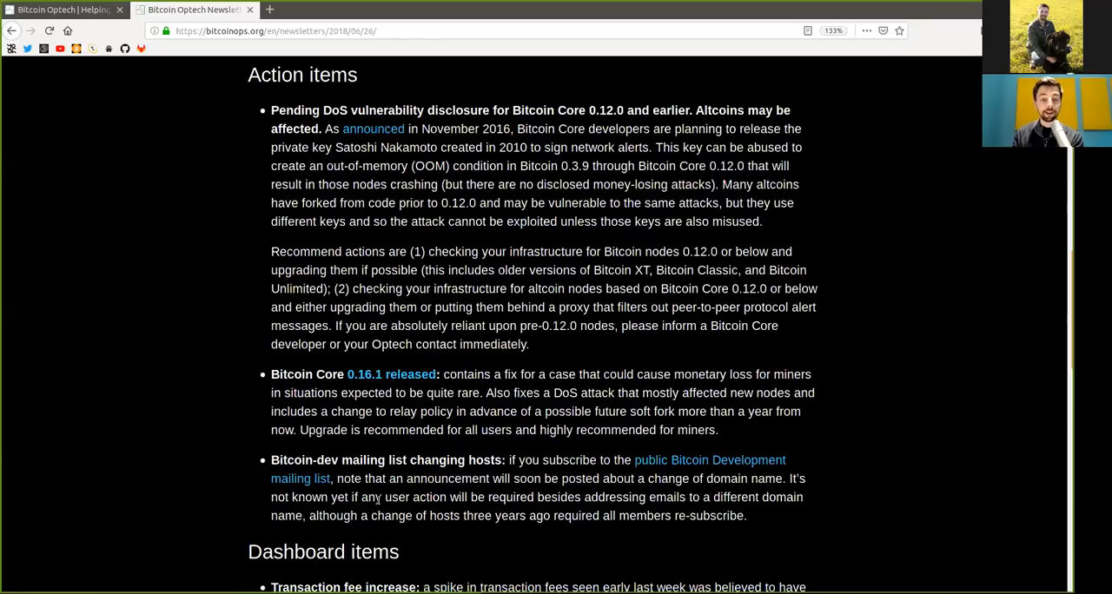
pyautogui.doubleClick(416, 497)
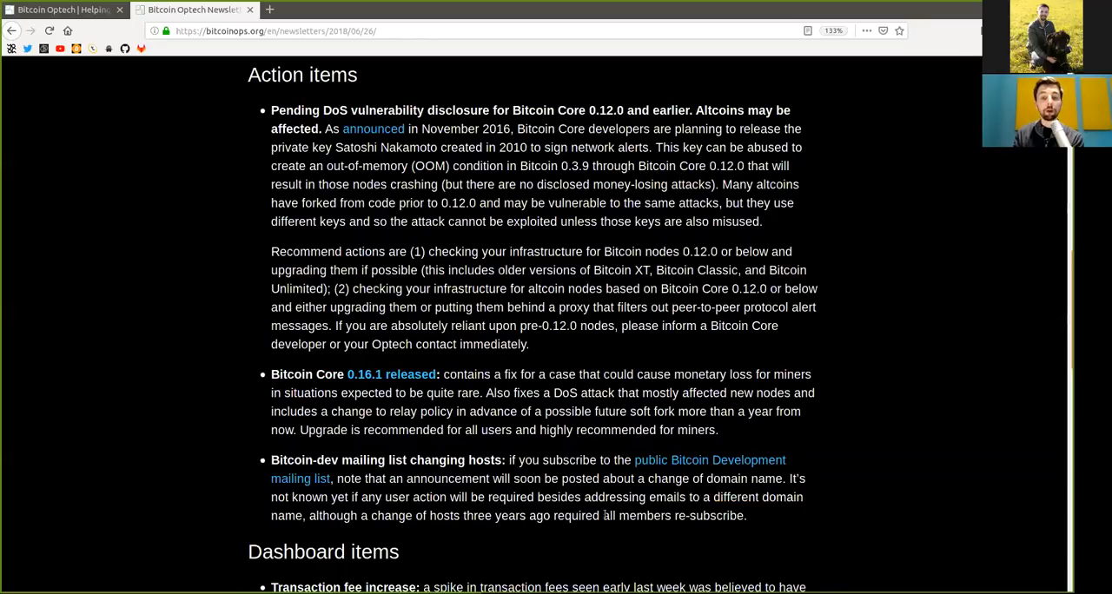
pyautogui.scroll(-3)
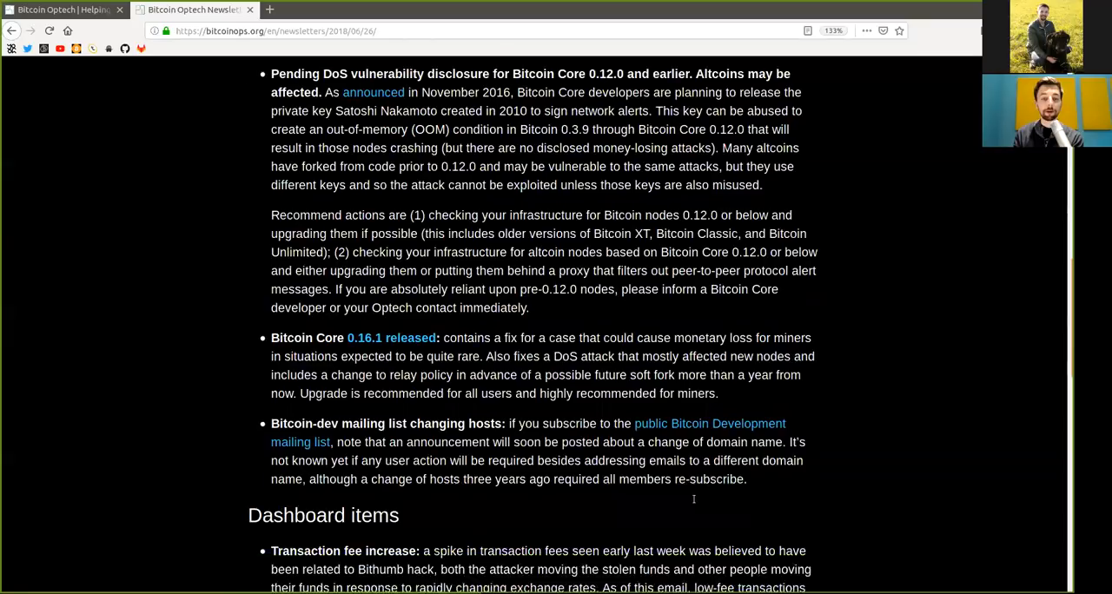
# - Highlight 'early last week', 'related' and the exchange-rate phrase in the Transaction fee increase item
pyautogui.scroll(-3)
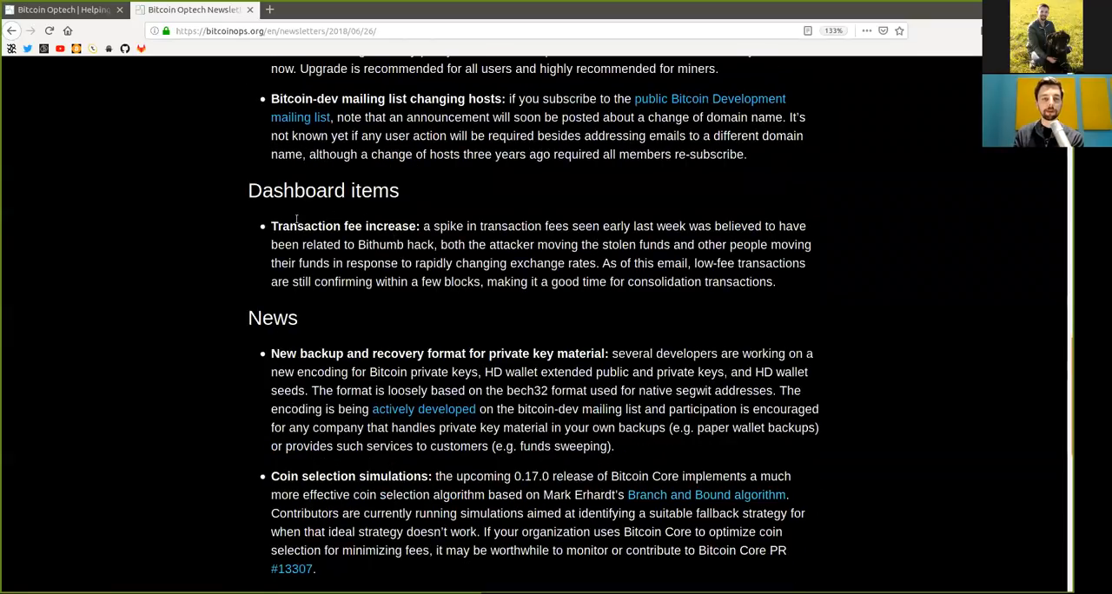
pyautogui.doubleClick(343, 226)
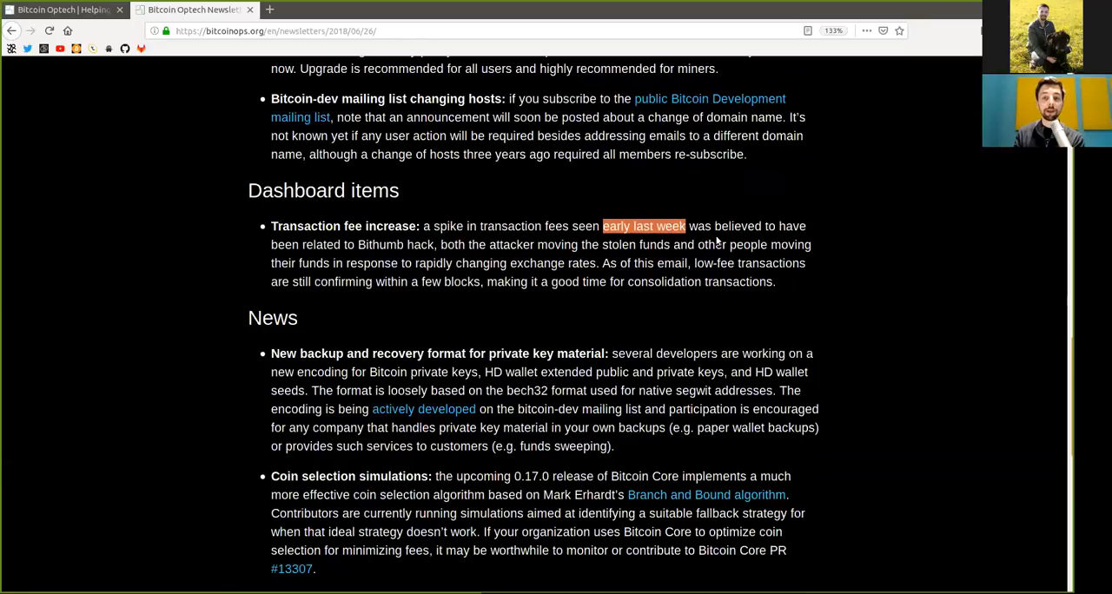
pyautogui.doubleClick(321, 244)
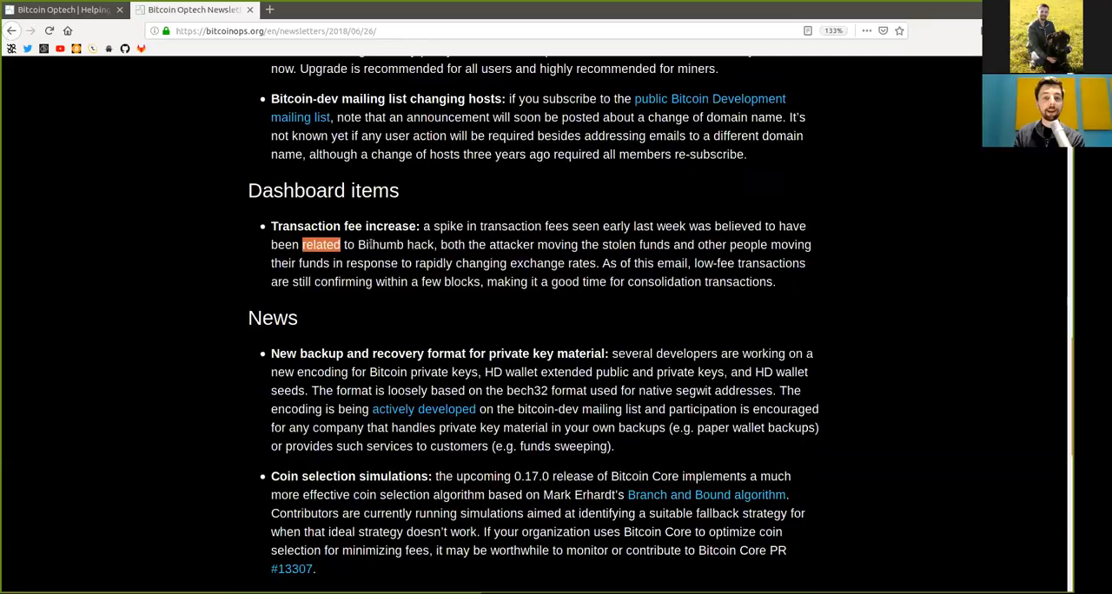
pyautogui.moveTo(321, 244); pyautogui.dragTo(432, 244)
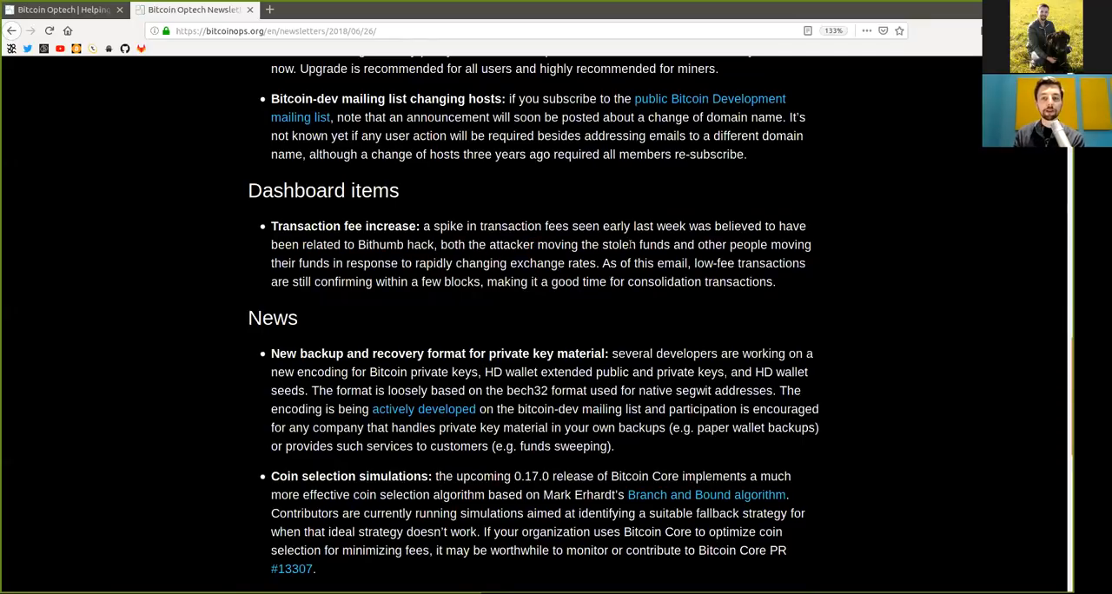
pyautogui.doubleClick(732, 244)
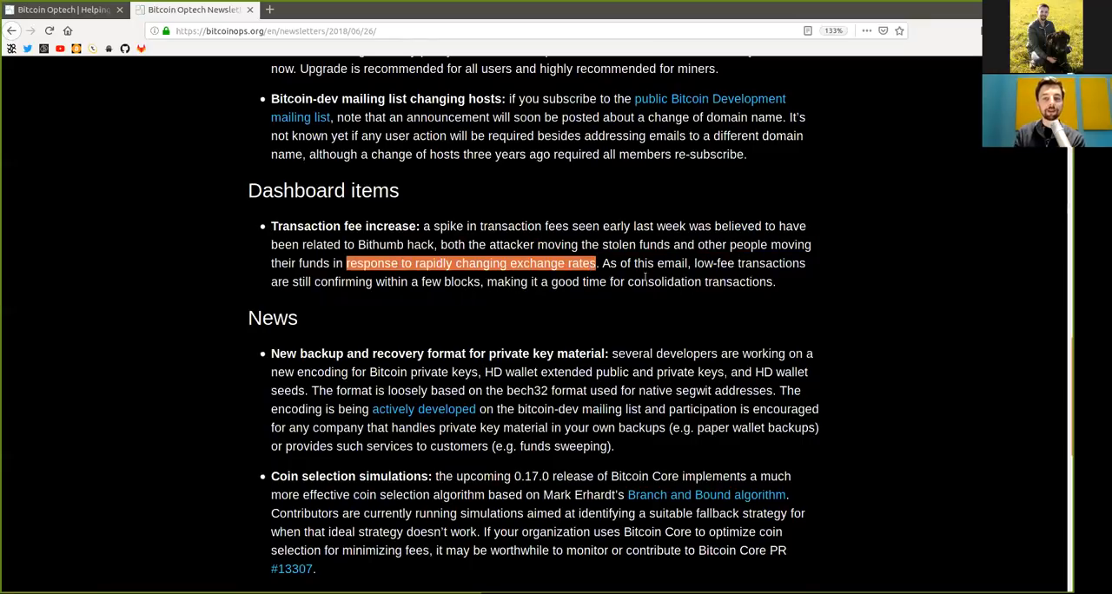
pyautogui.click(712, 267)
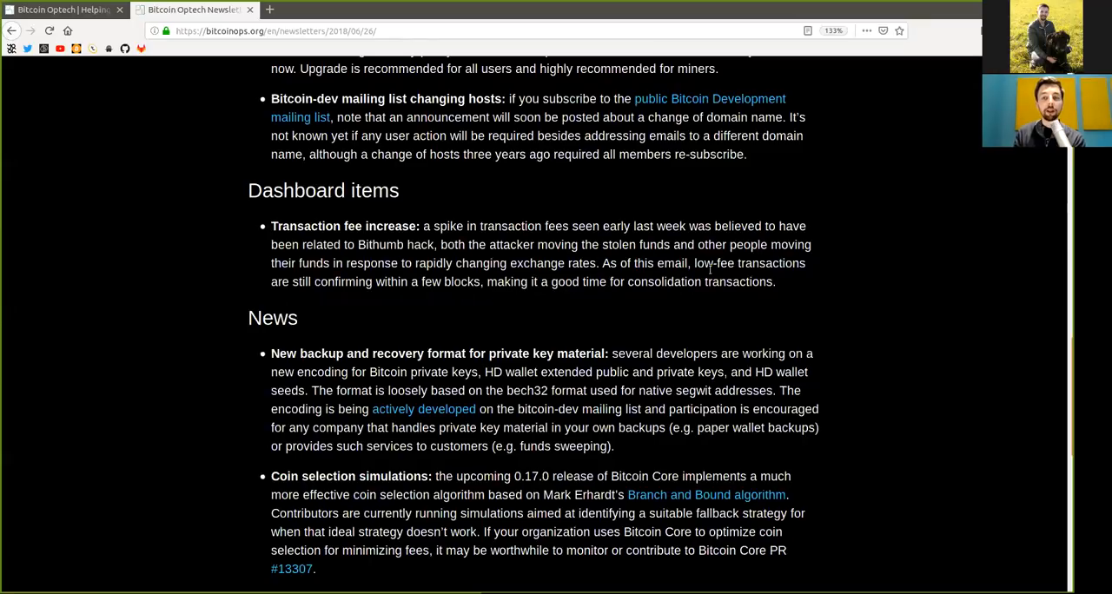
pyautogui.doubleClick(343, 282)
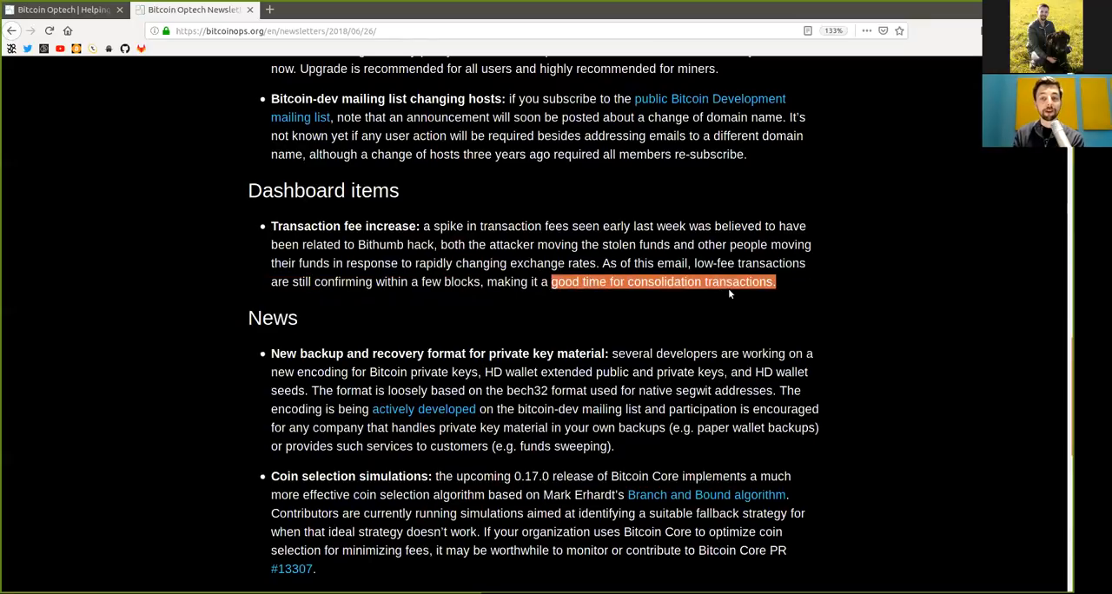
pyautogui.scroll(-3)
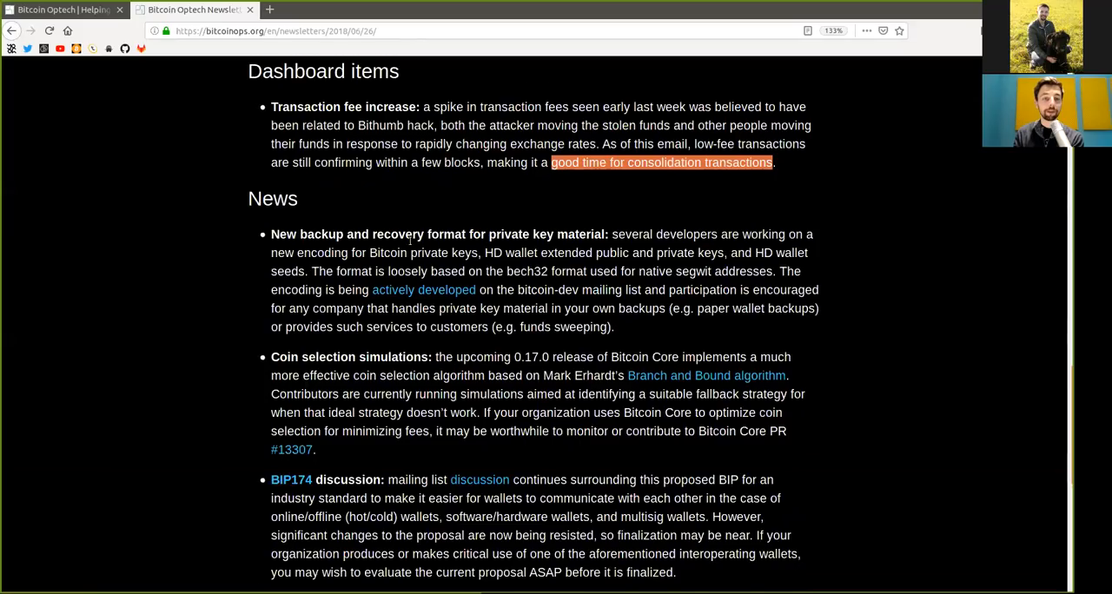
pyautogui.scroll(-3)
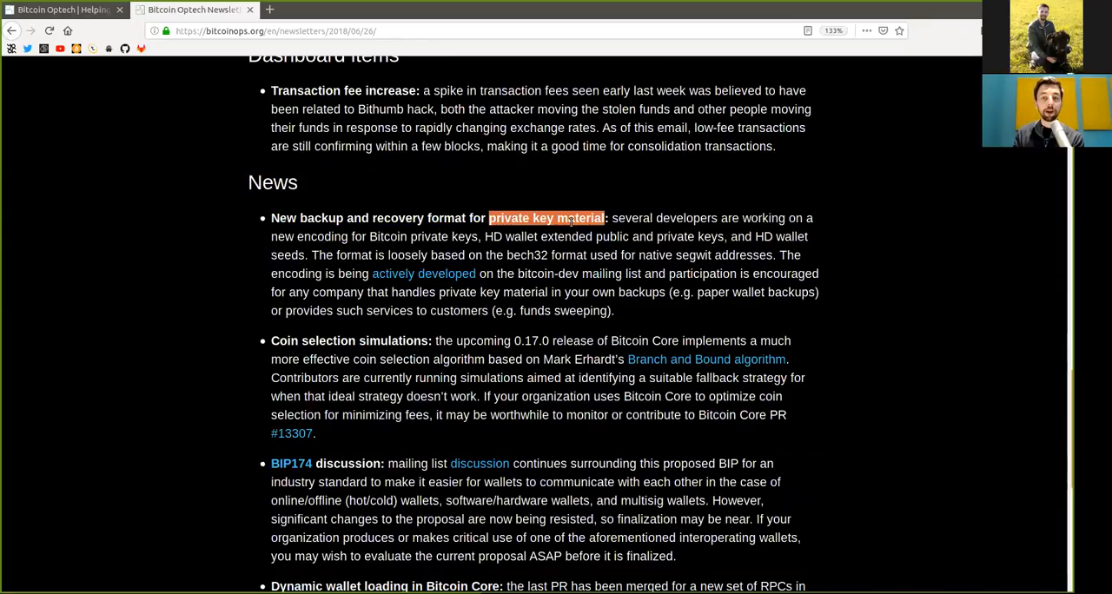
pyautogui.doubleClick(663, 218)
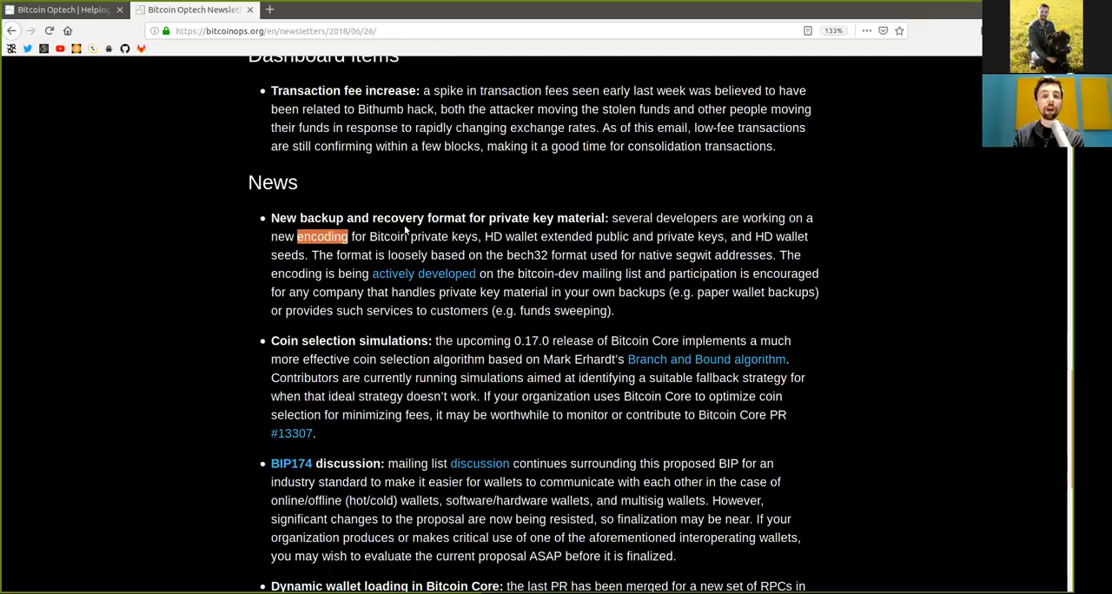
pyautogui.doubleClick(422, 237)
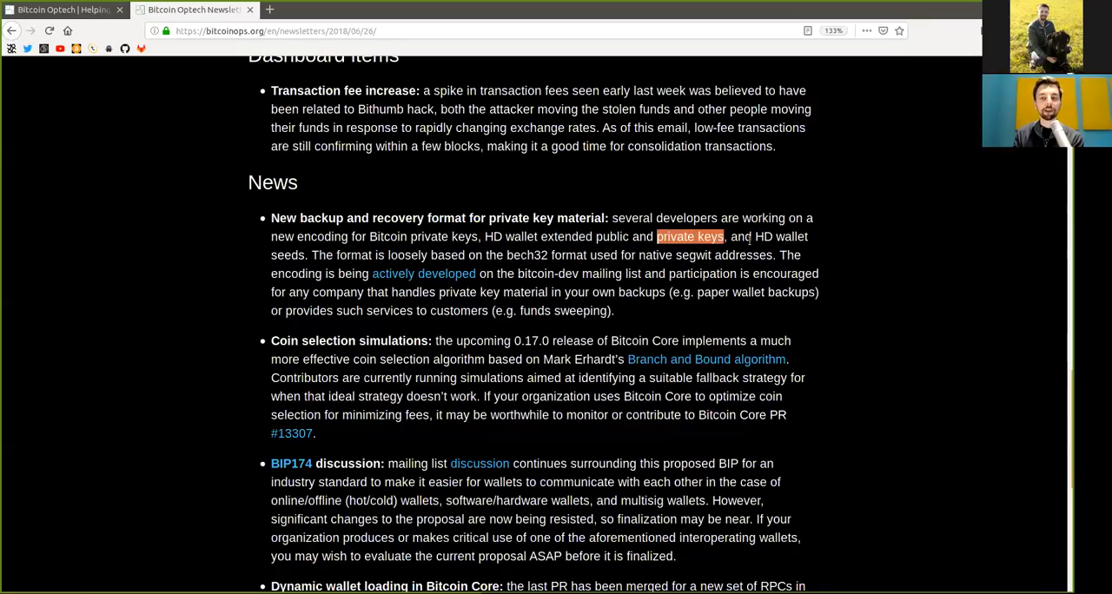
pyautogui.doubleClick(763, 236)
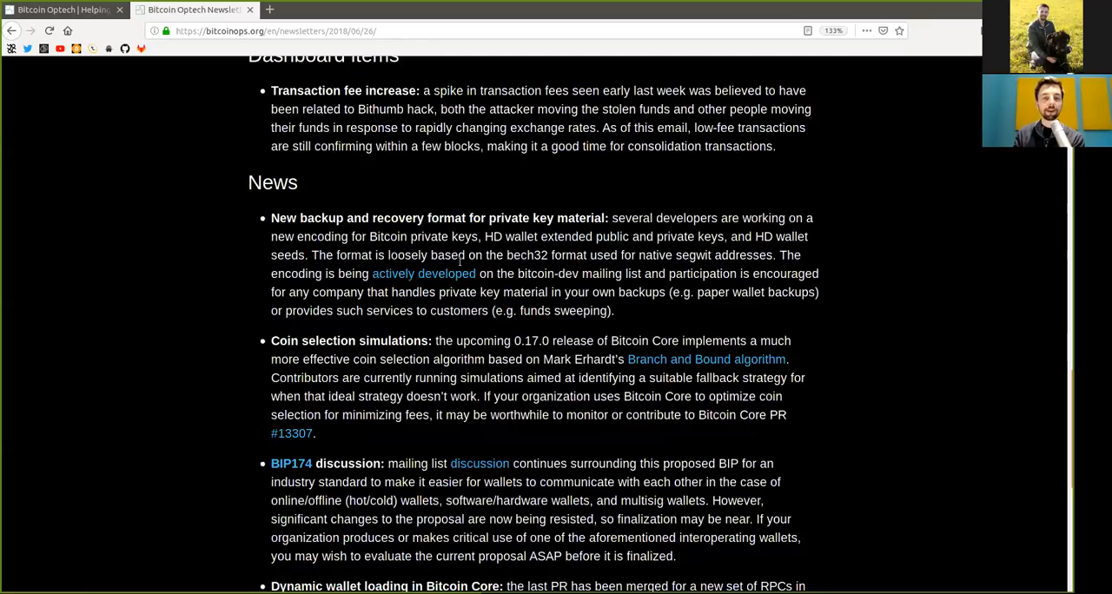
pyautogui.doubleClick(527, 254)
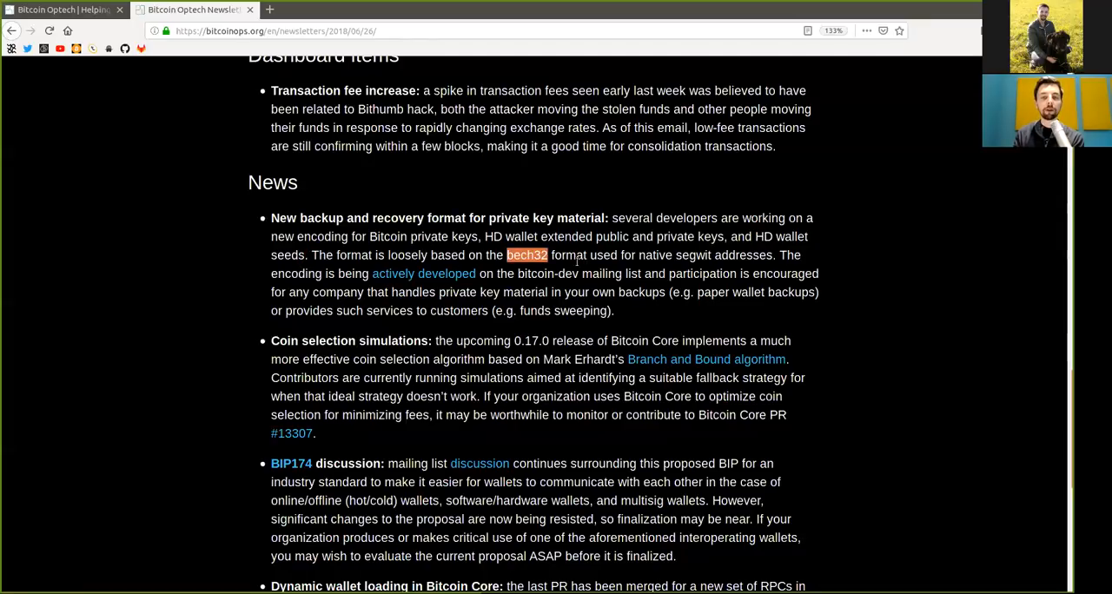
pyautogui.moveTo(639, 254); pyautogui.dragTo(737, 274)
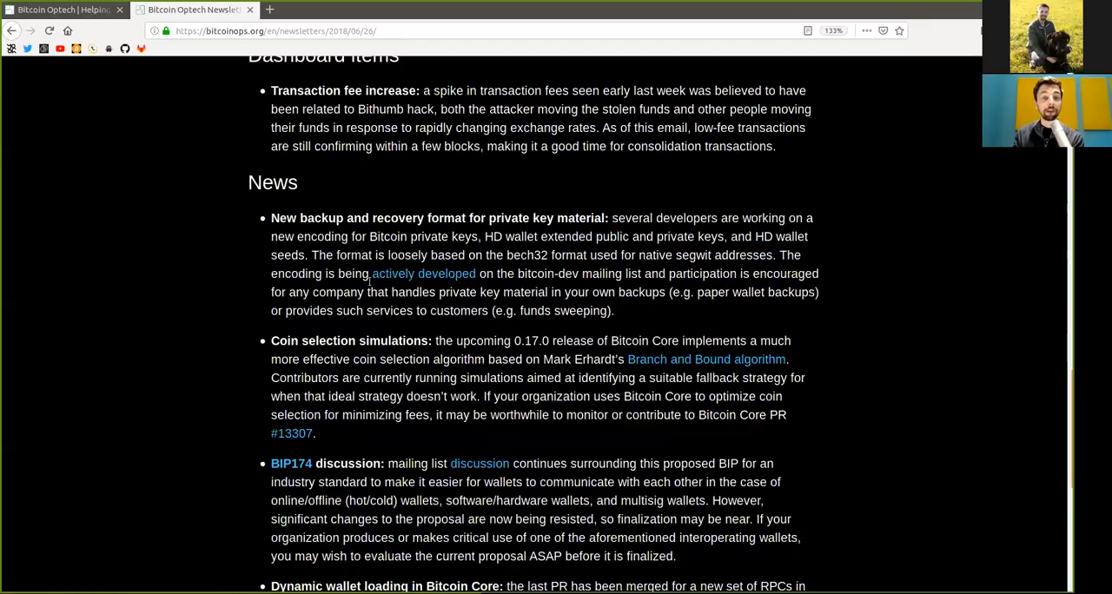
pyautogui.moveTo(602, 284)
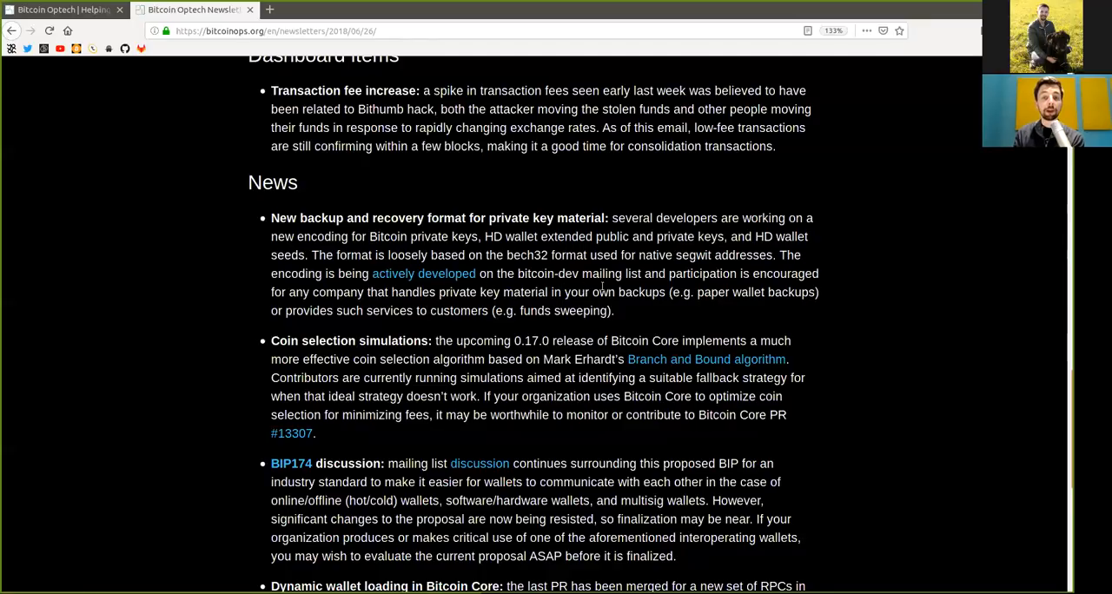
pyautogui.doubleClick(702, 273)
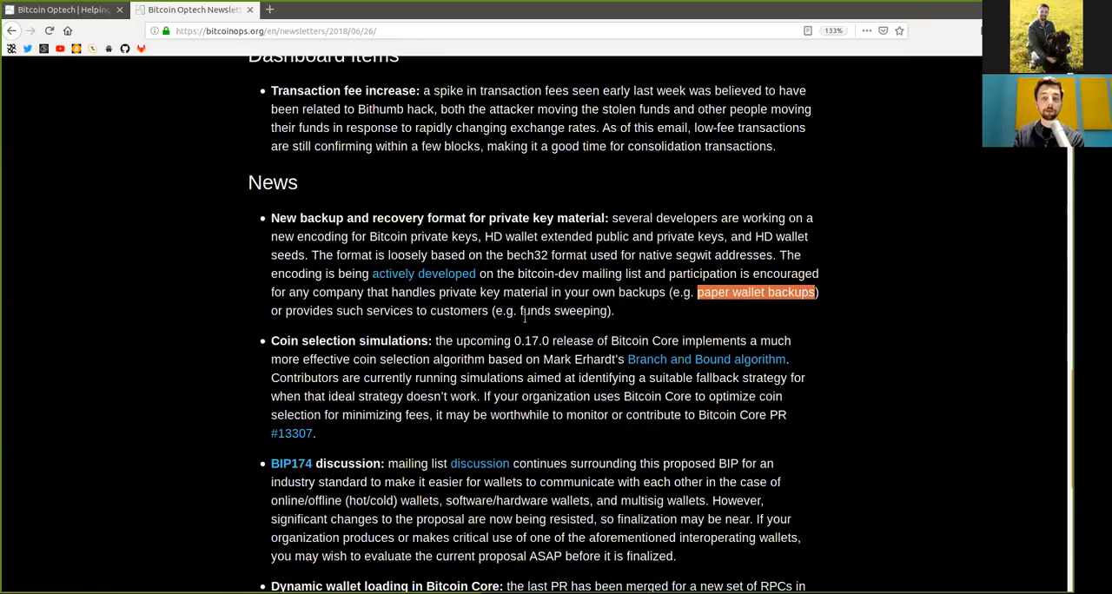
pyautogui.doubleClick(389, 310)
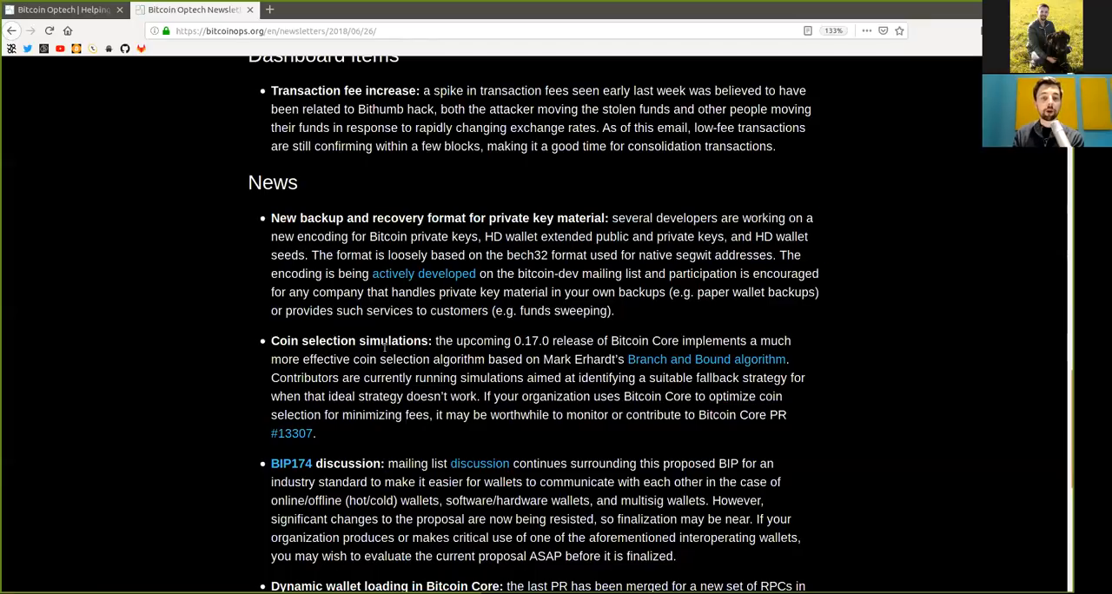
# - Highlight the release number, coin selection algorithm phrase and 'contribute' in the Coin selection simulations item
pyautogui.doubleClick(392, 340)
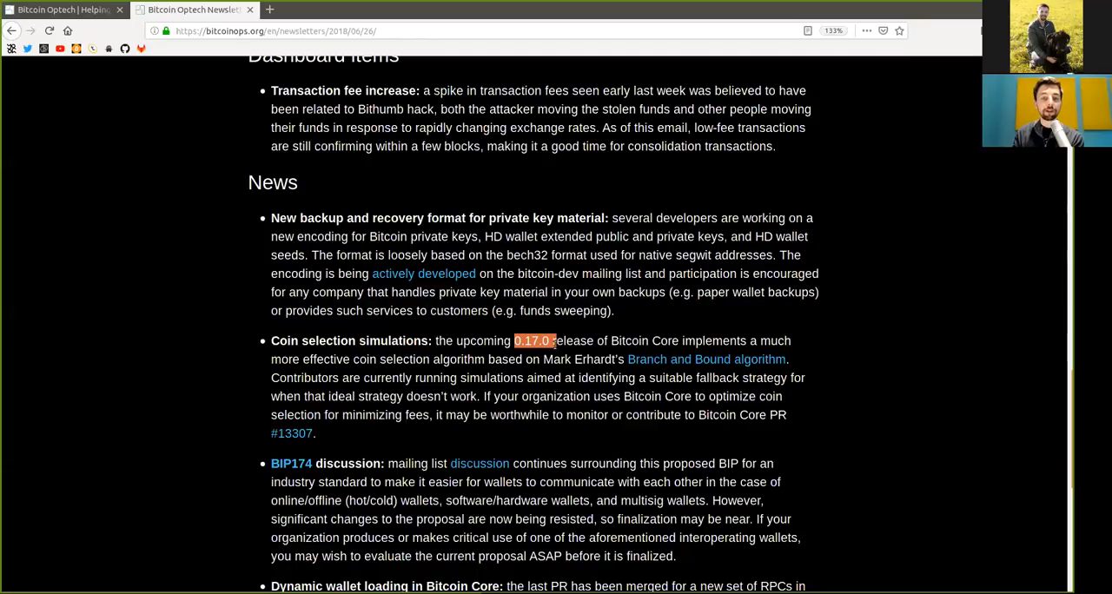
pyautogui.doubleClick(629, 341)
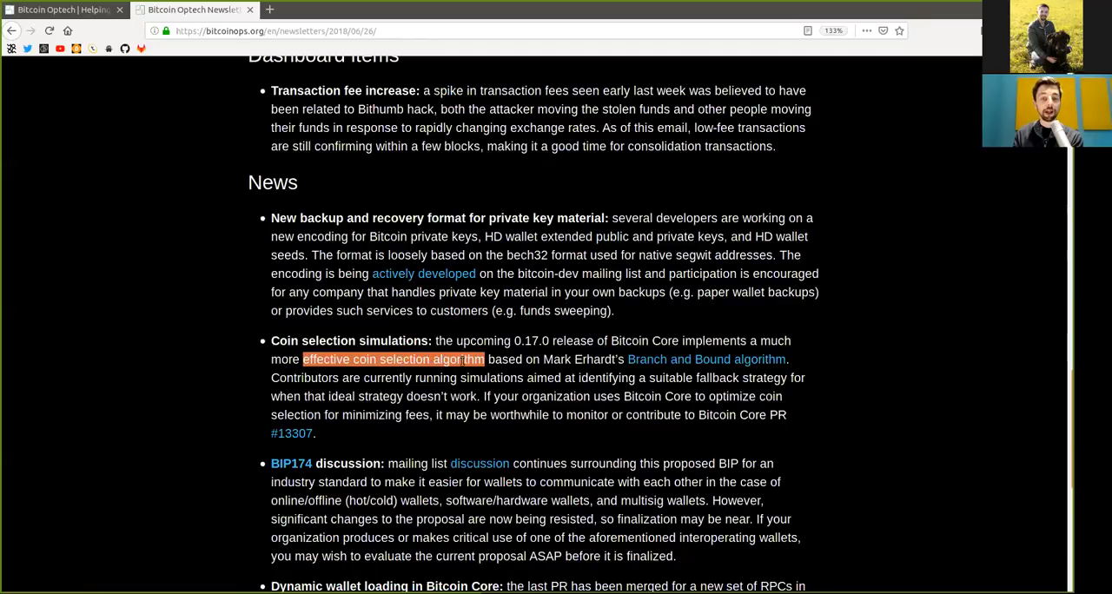
pyautogui.doubleClick(578, 359)
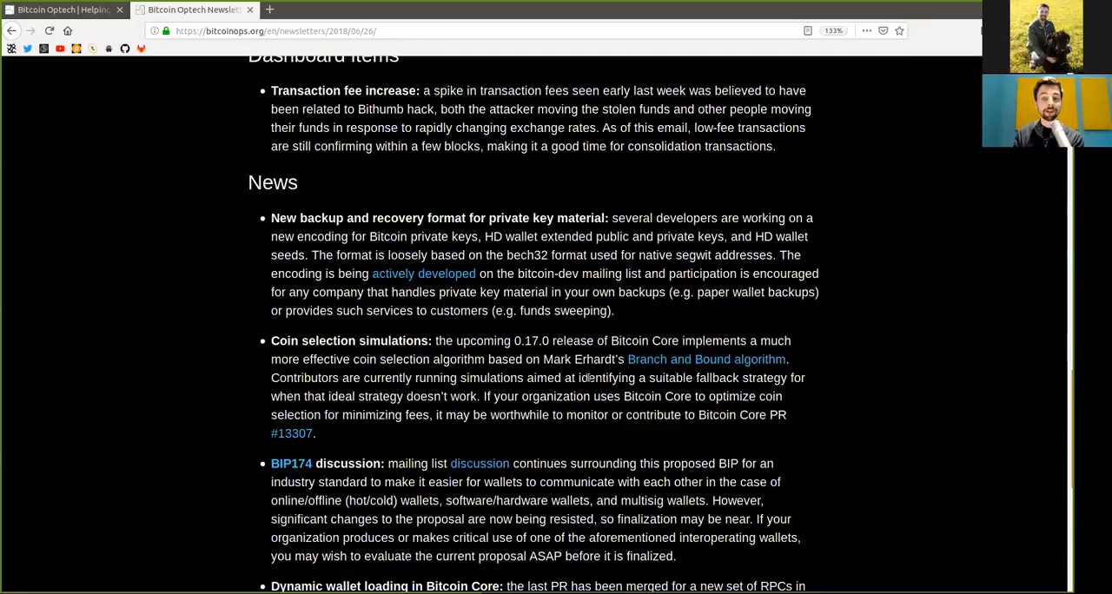
pyautogui.doubleClick(693, 378)
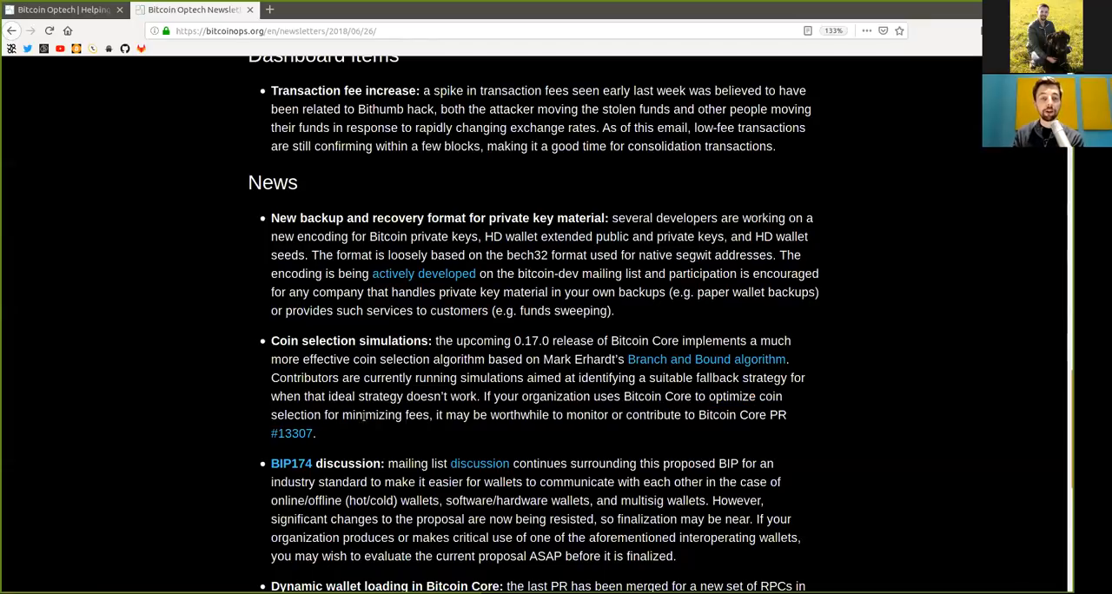
pyautogui.doubleClick(384, 414)
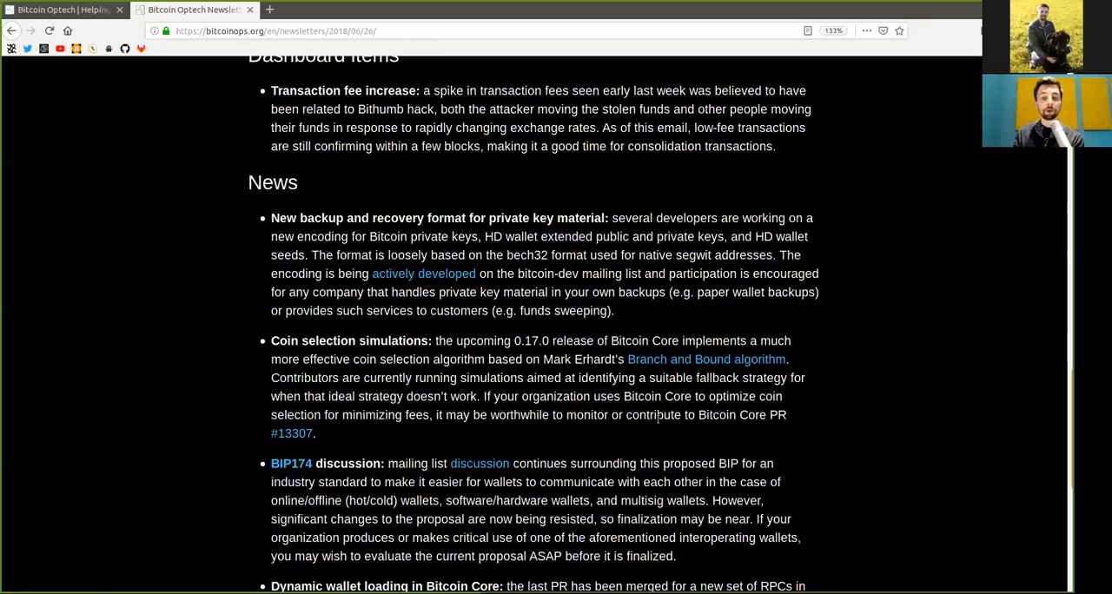
pyautogui.doubleClick(653, 414)
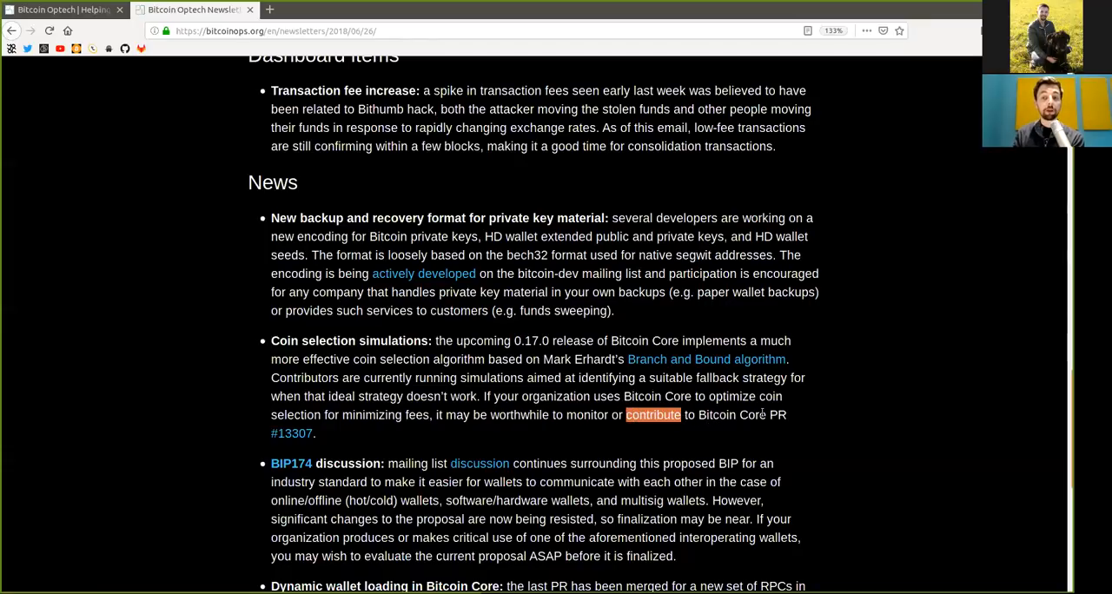
pyautogui.scroll(-3)
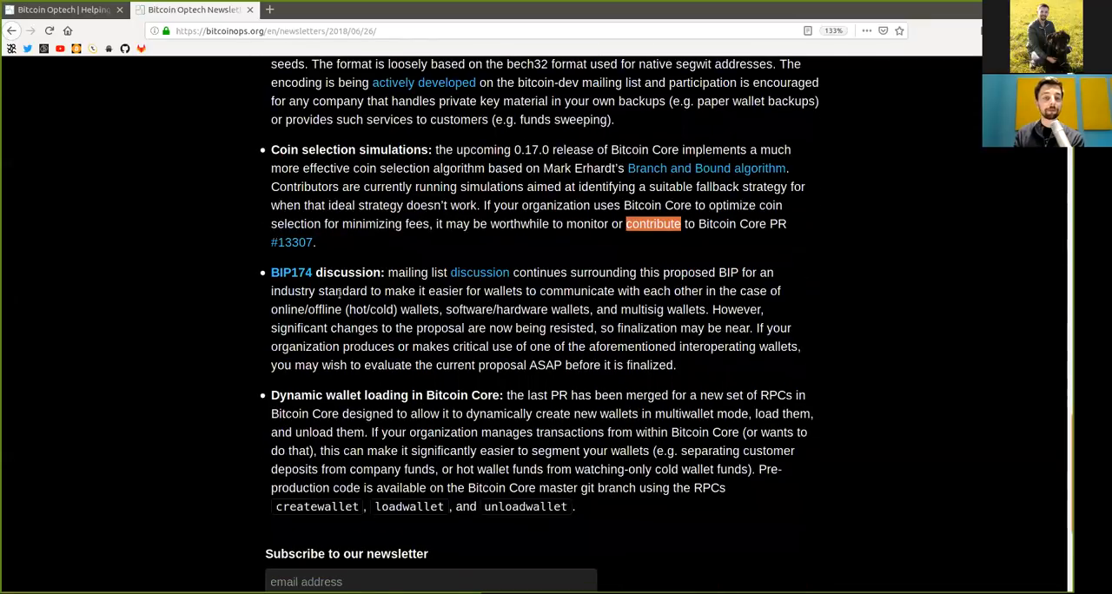
pyautogui.scroll(-3)
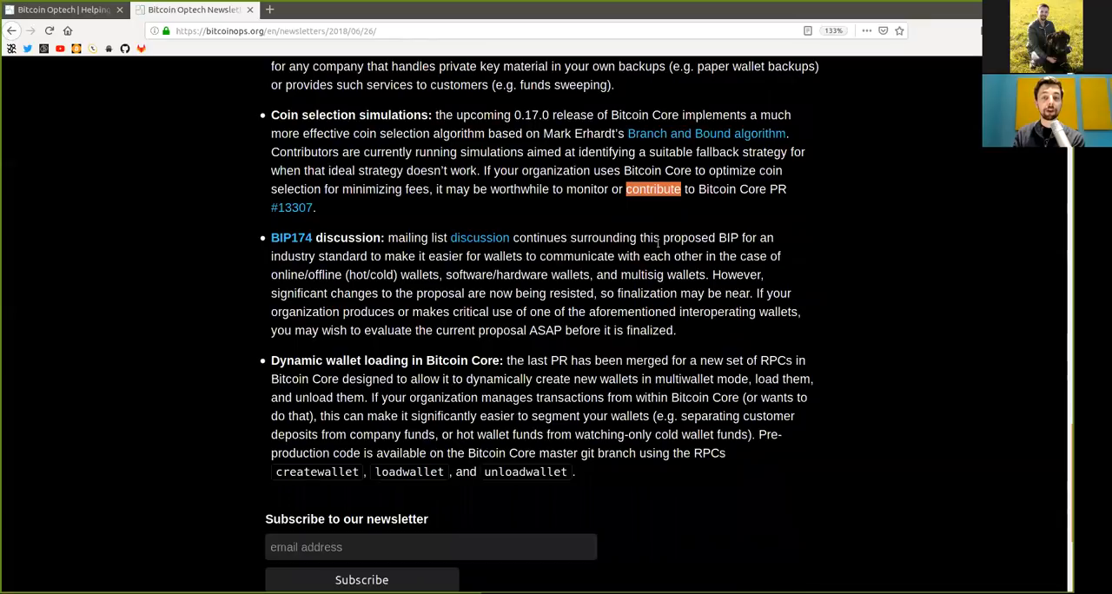
pyautogui.doubleClick(688, 237)
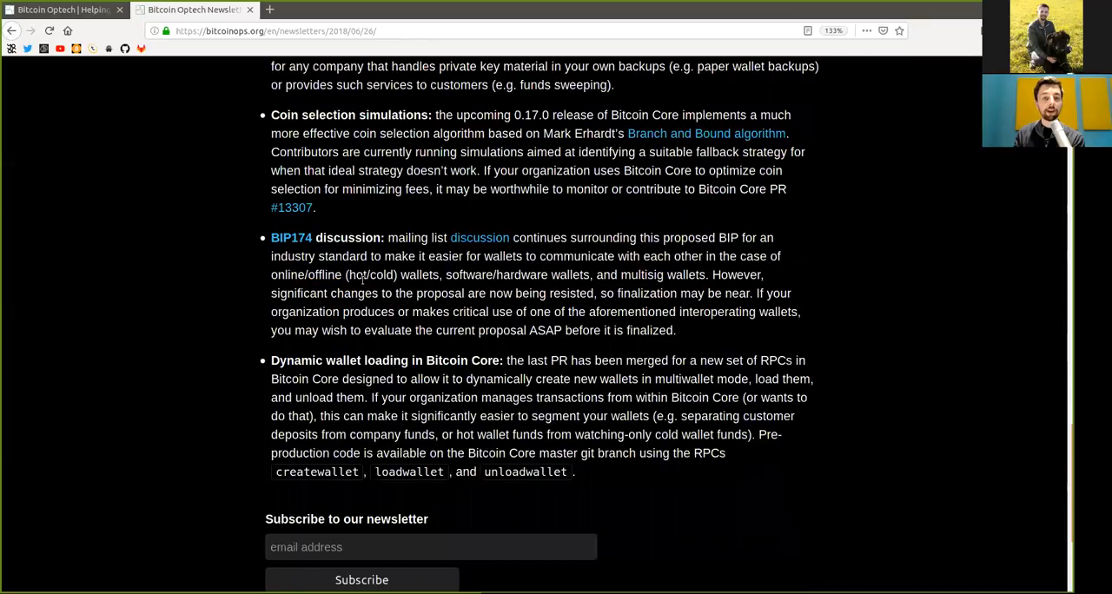
pyautogui.doubleClick(468, 275)
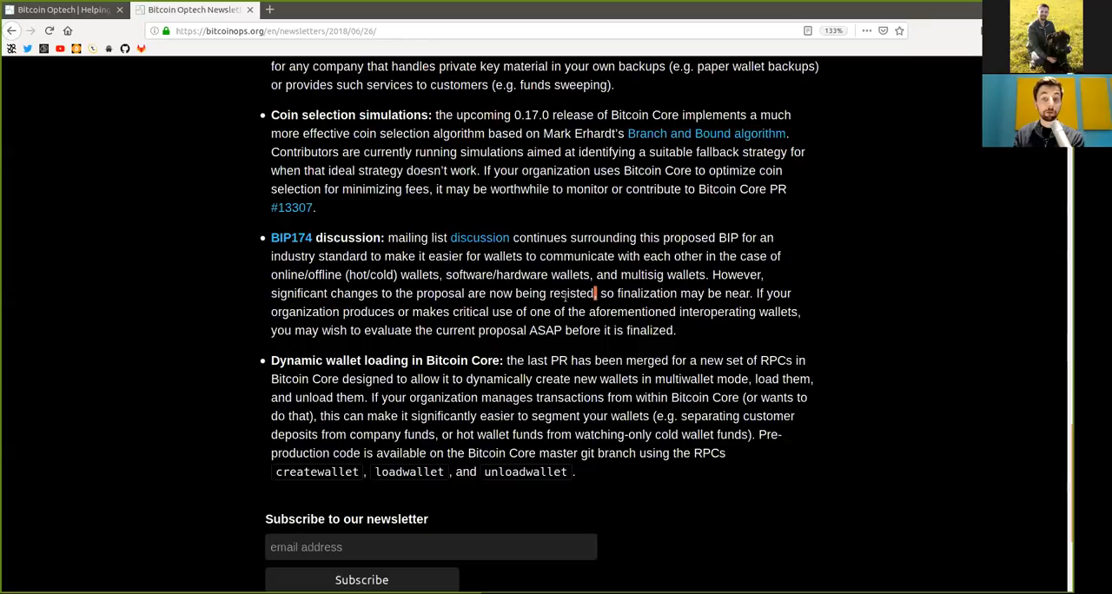
pyautogui.moveTo(639, 293)
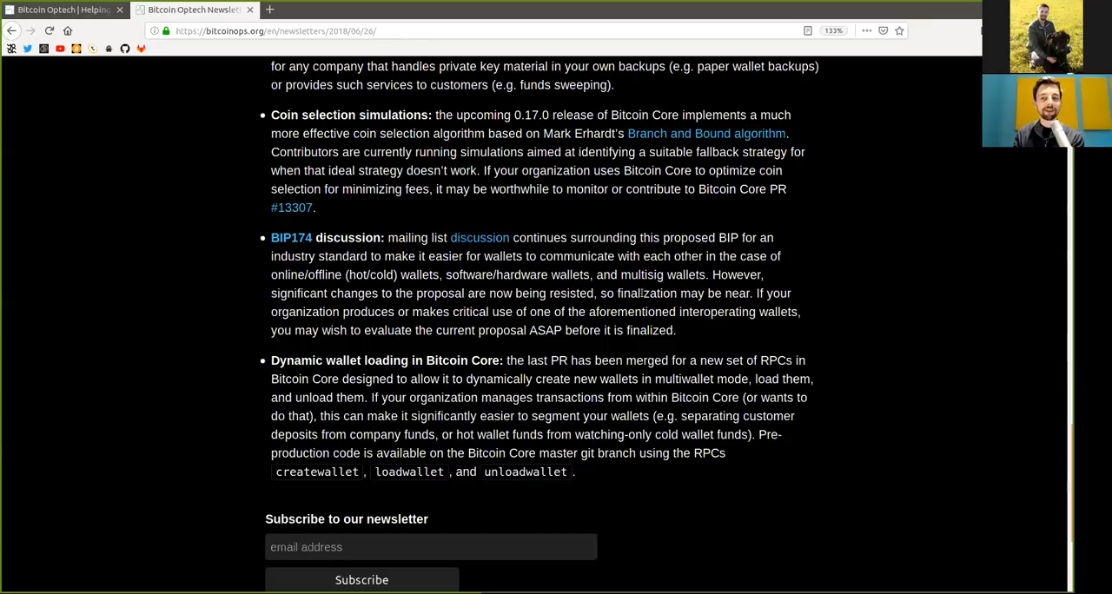
pyautogui.doubleClick(737, 293)
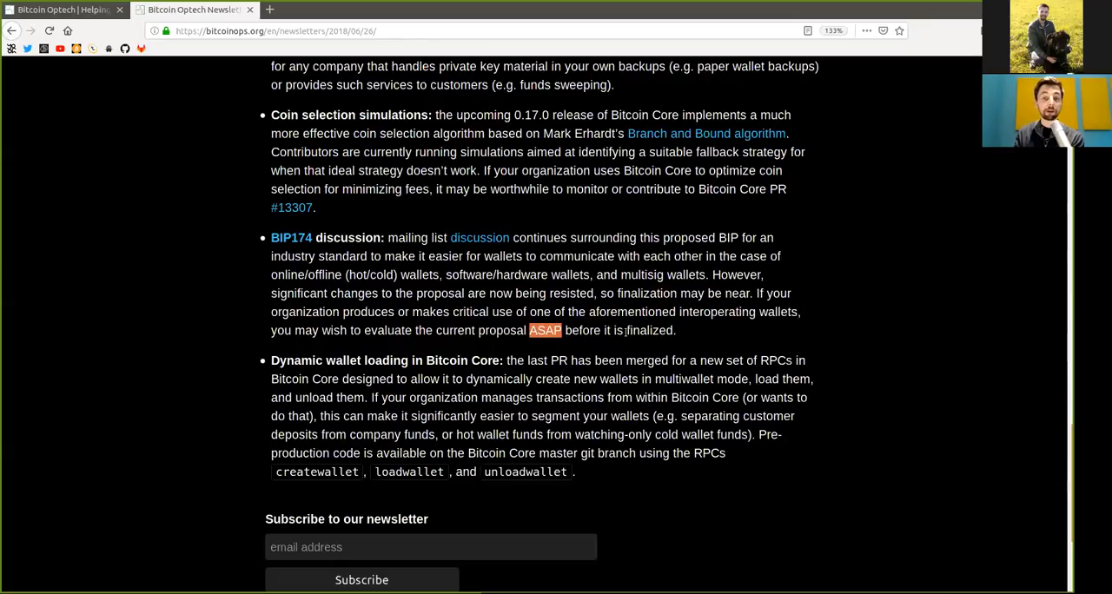
pyautogui.doubleClick(649, 330)
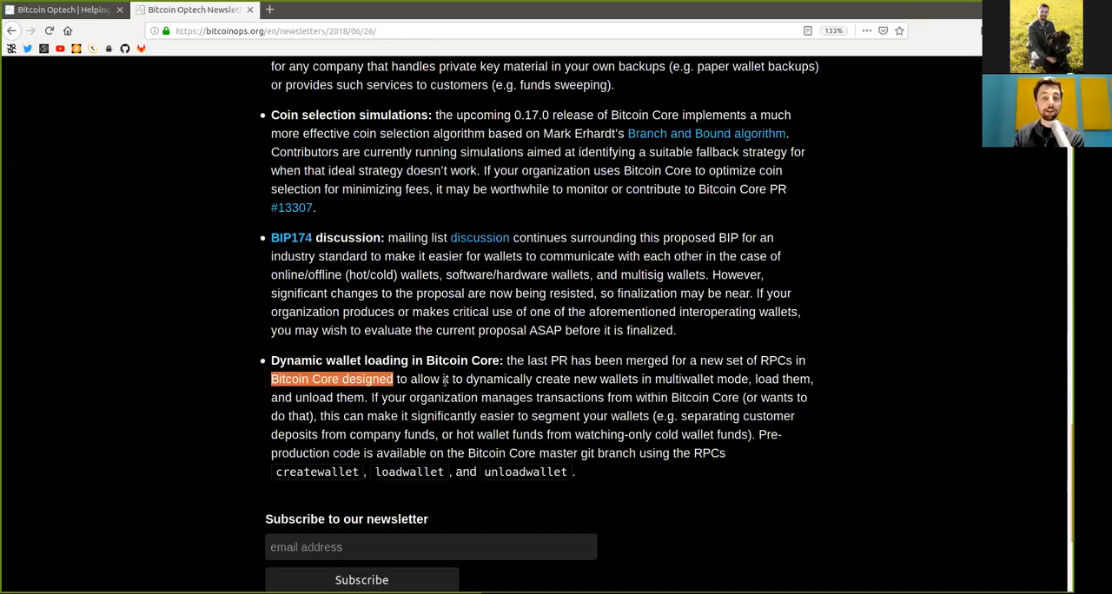
# - Highlight 'Bitcoin Core designed', the wallet-segmenting phrase and 'unloadwallet' in Dynamic wallet loading
pyautogui.moveTo(394, 379); pyautogui.dragTo(572, 379)
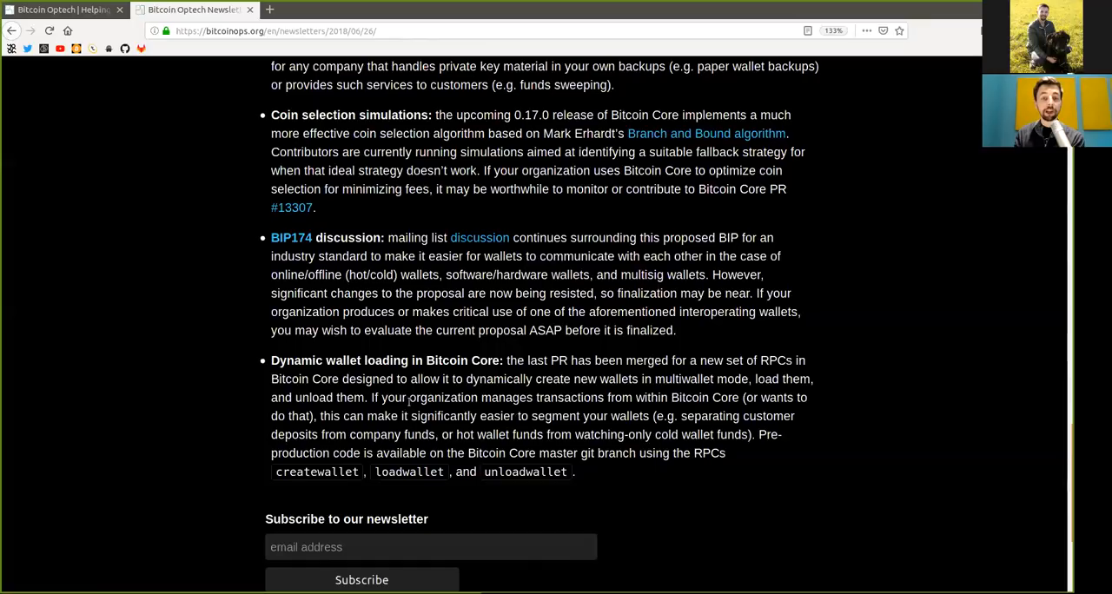
pyautogui.doubleClick(506, 397)
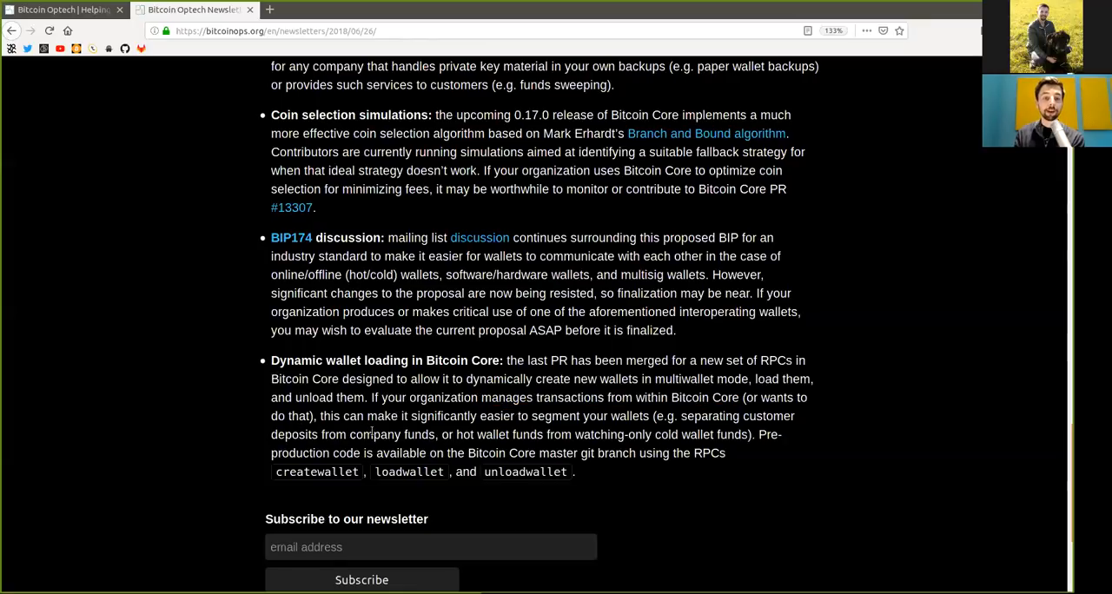
pyautogui.doubleClick(443, 415)
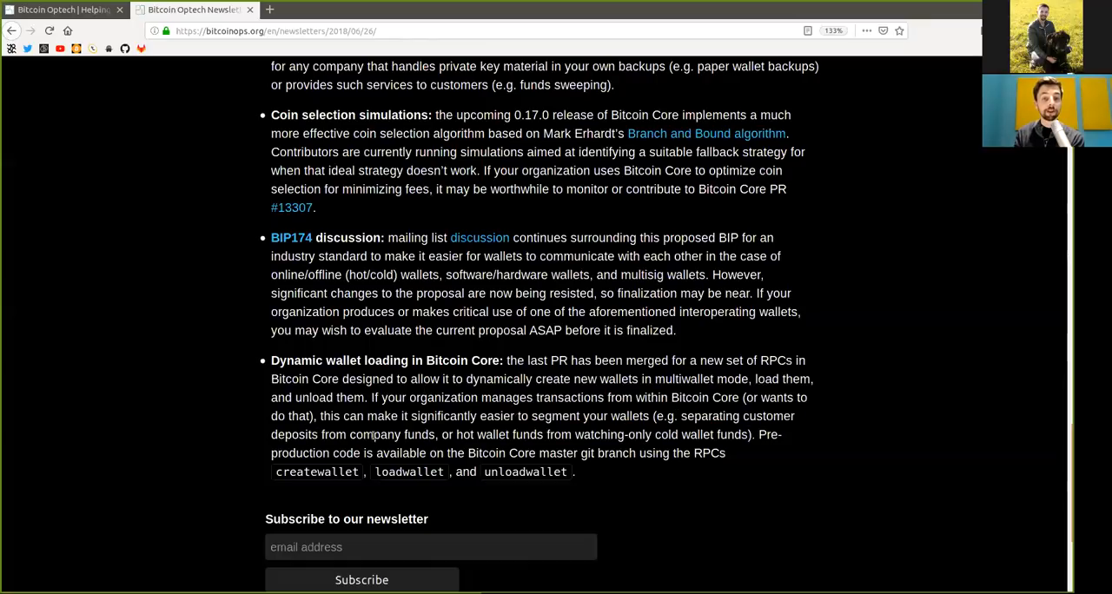
pyautogui.doubleClick(391, 434)
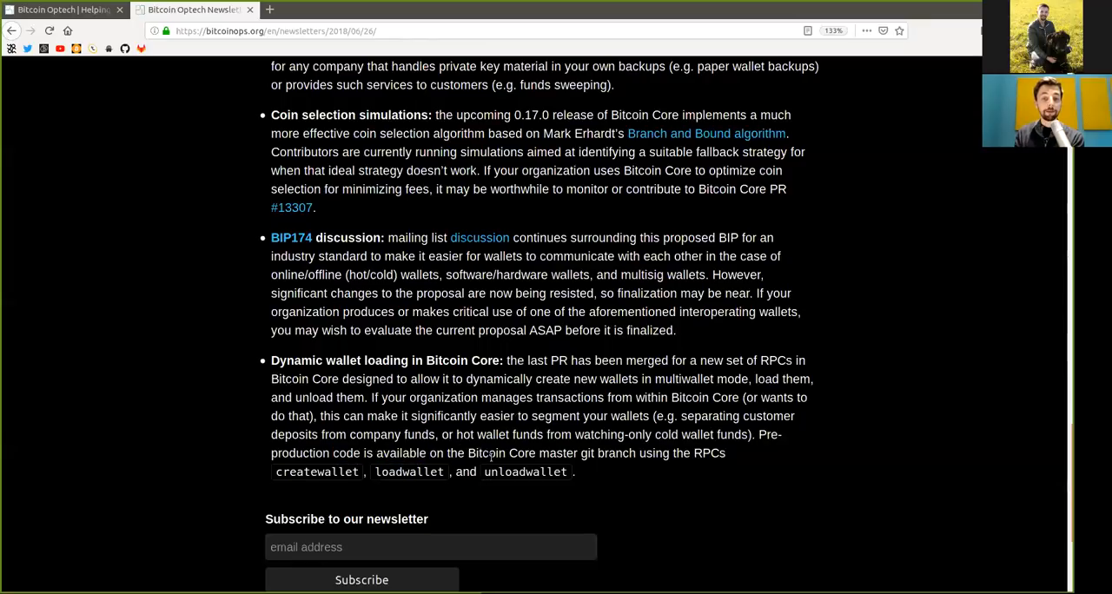
pyautogui.moveTo(468, 453); pyautogui.dragTo(725, 453)
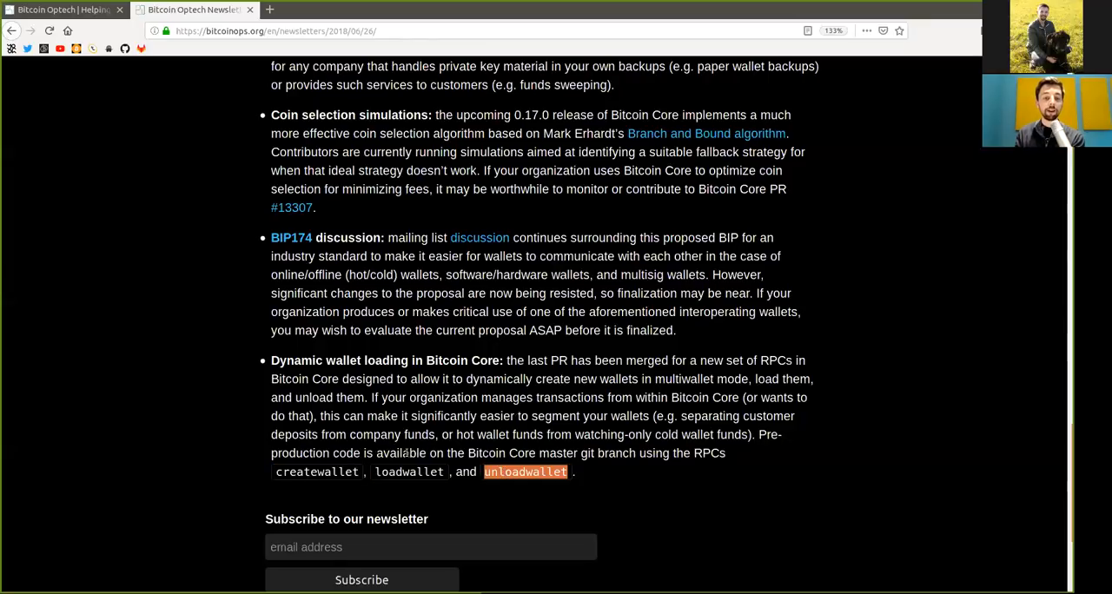
pyautogui.scroll(-3)
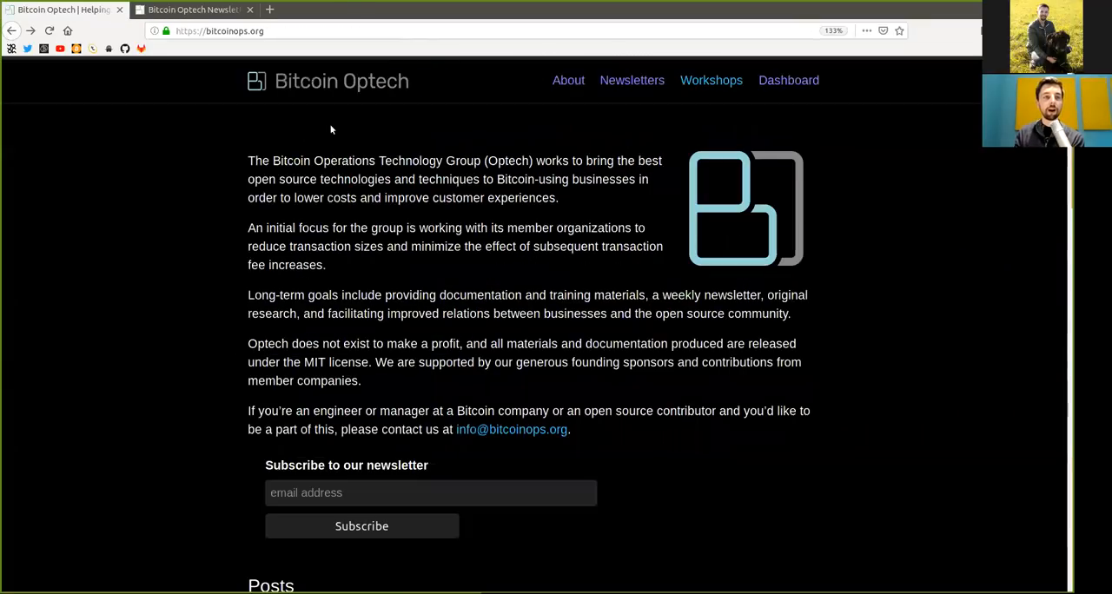
pyautogui.moveTo(625, 87)
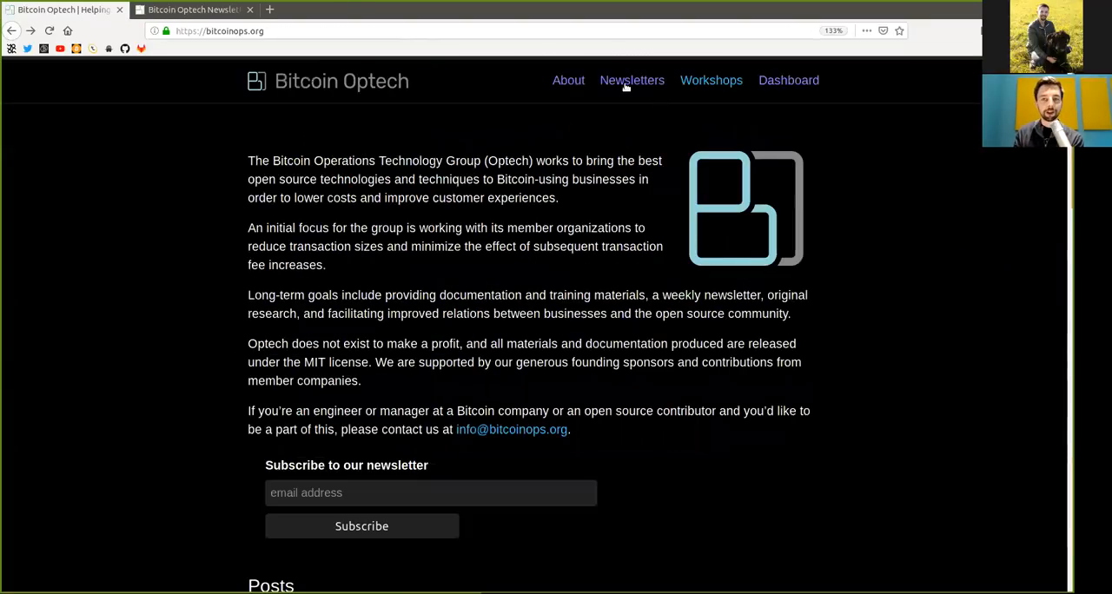